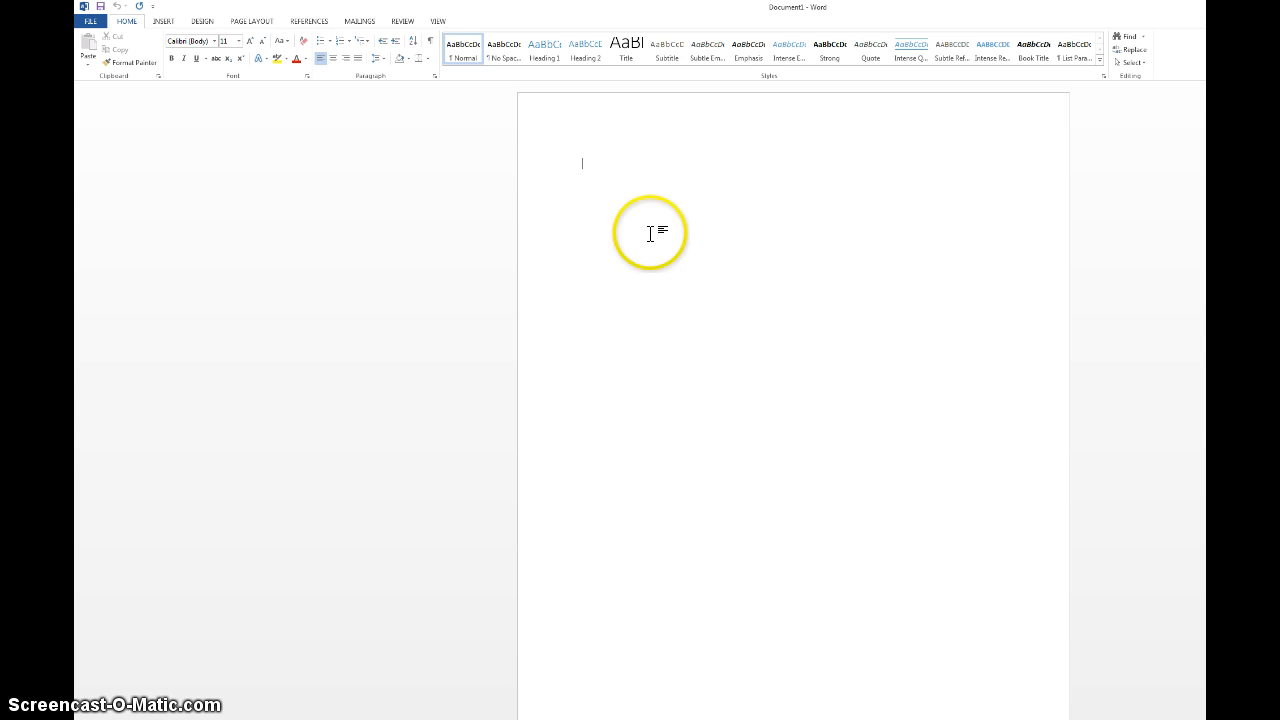
{"action": "mouse_move", "coordinate": [656, 236]}
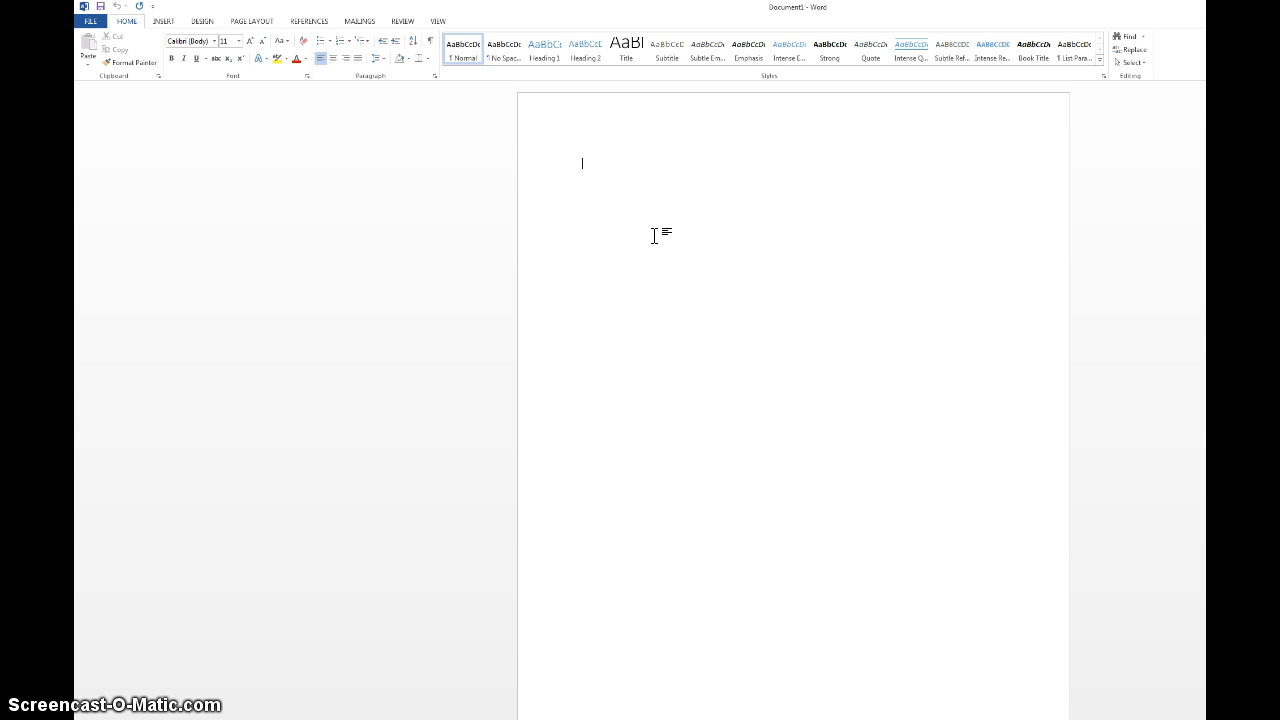
{"action": "mouse_move", "coordinate": [456, 178]}
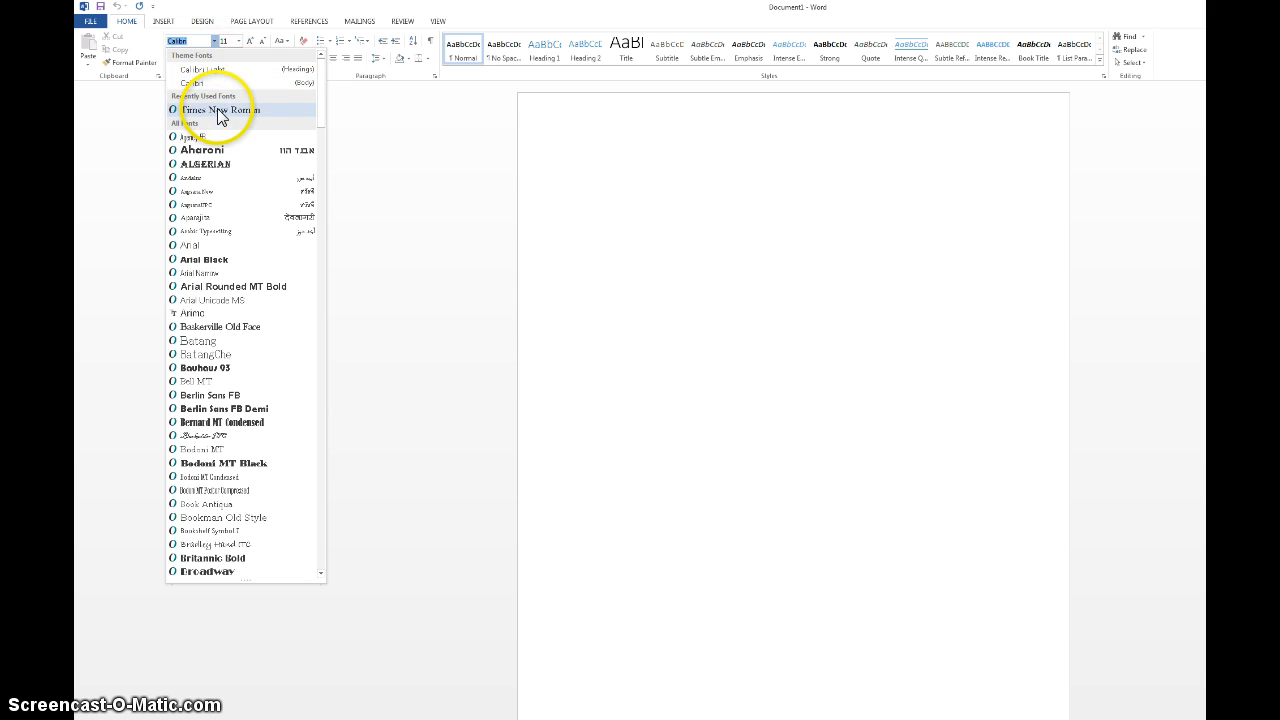
Choose Times New Roman as the document font
{"action": "left_click", "coordinate": [220, 110]}
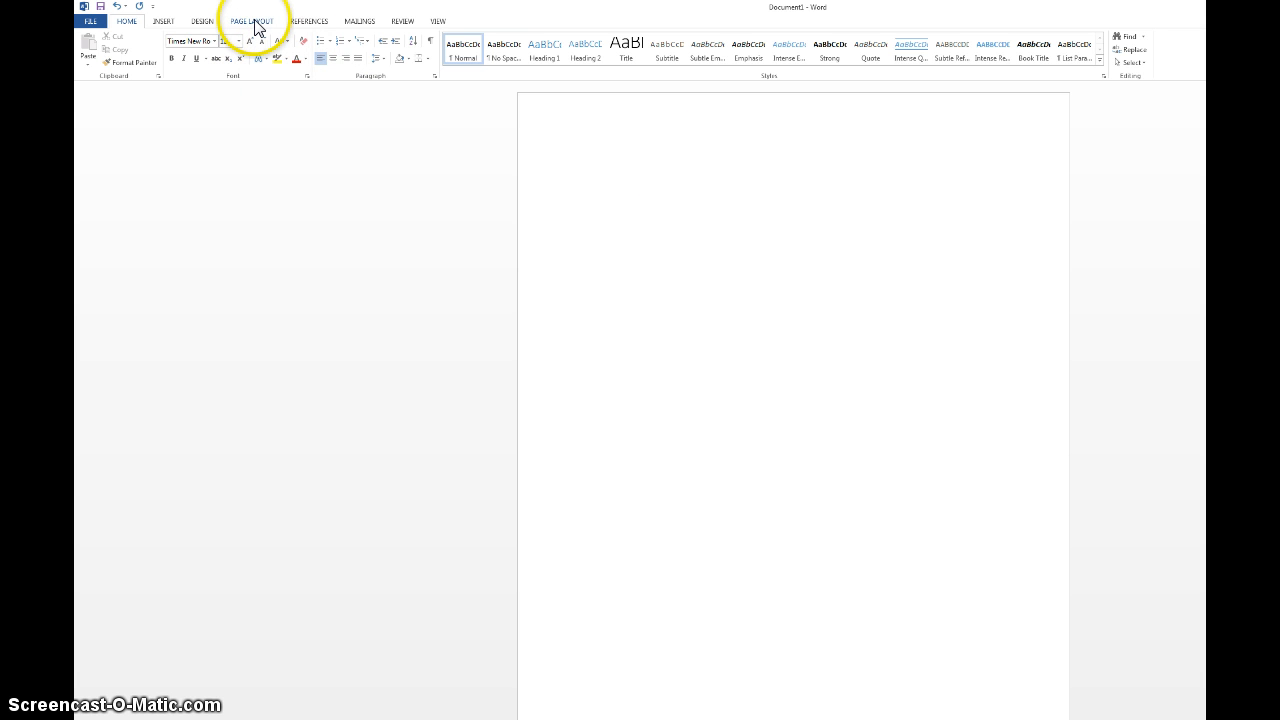
Check paragraph spacing under Page Layout, then adjust line spacing from the Home tab
{"action": "left_click", "coordinate": [252, 20]}
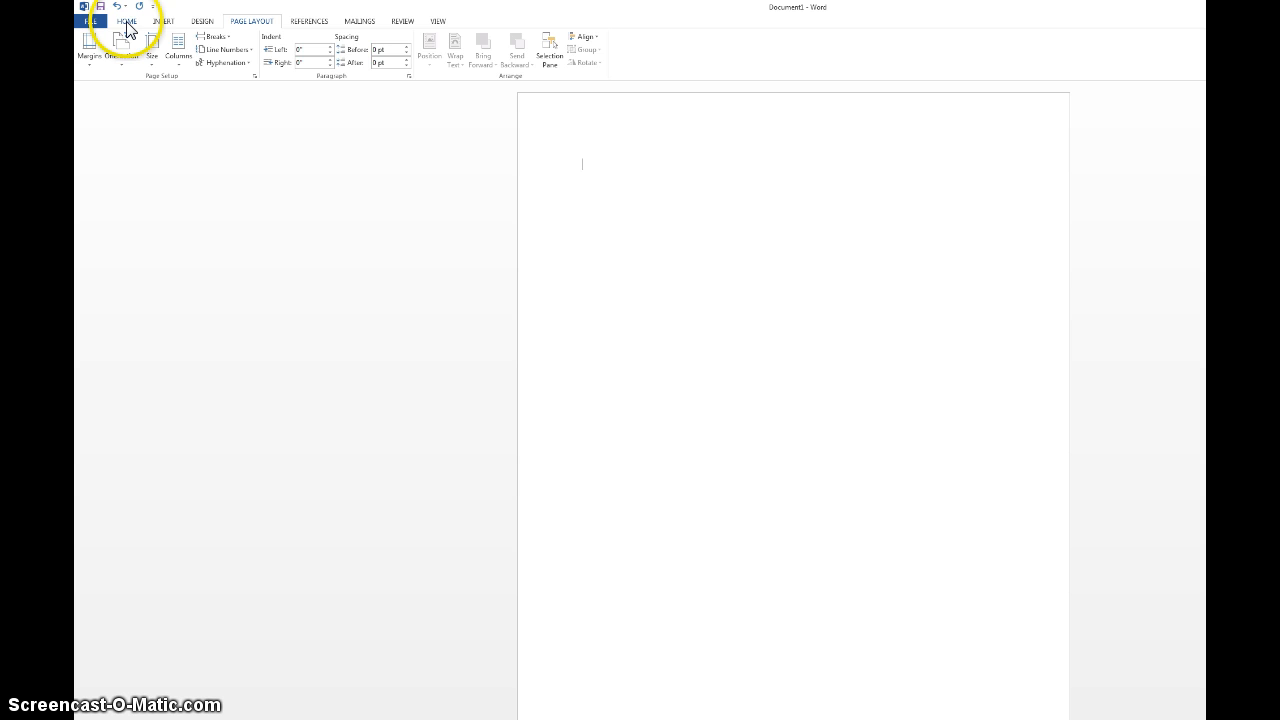
{"action": "left_click", "coordinate": [126, 20]}
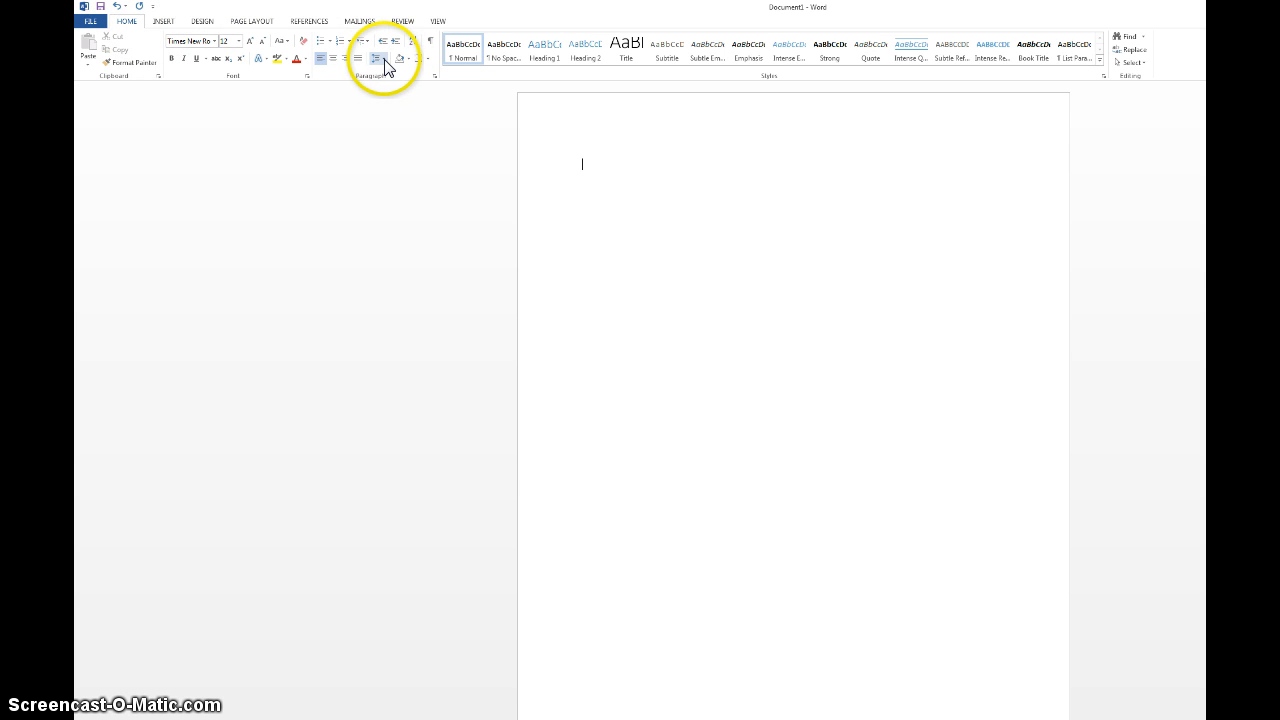
{"action": "left_click", "coordinate": [380, 56]}
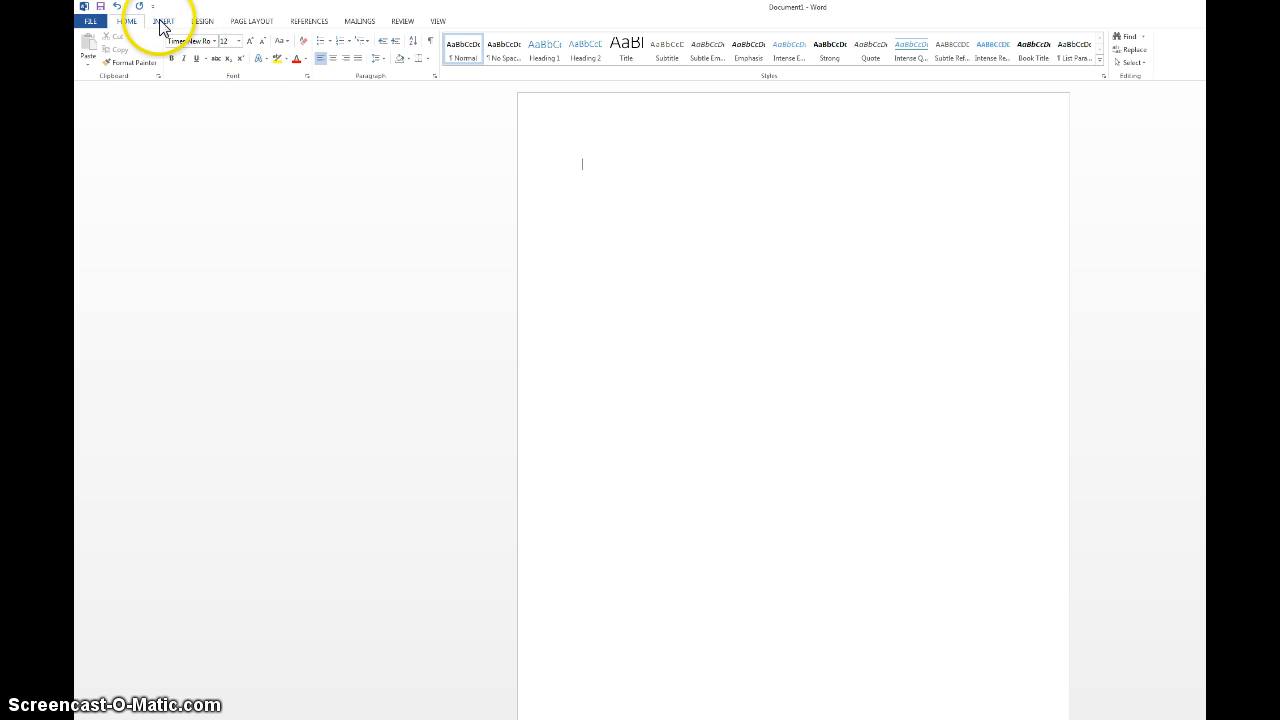
Insert a Blank header from the Insert tab's Header gallery
{"action": "left_click", "coordinate": [164, 20]}
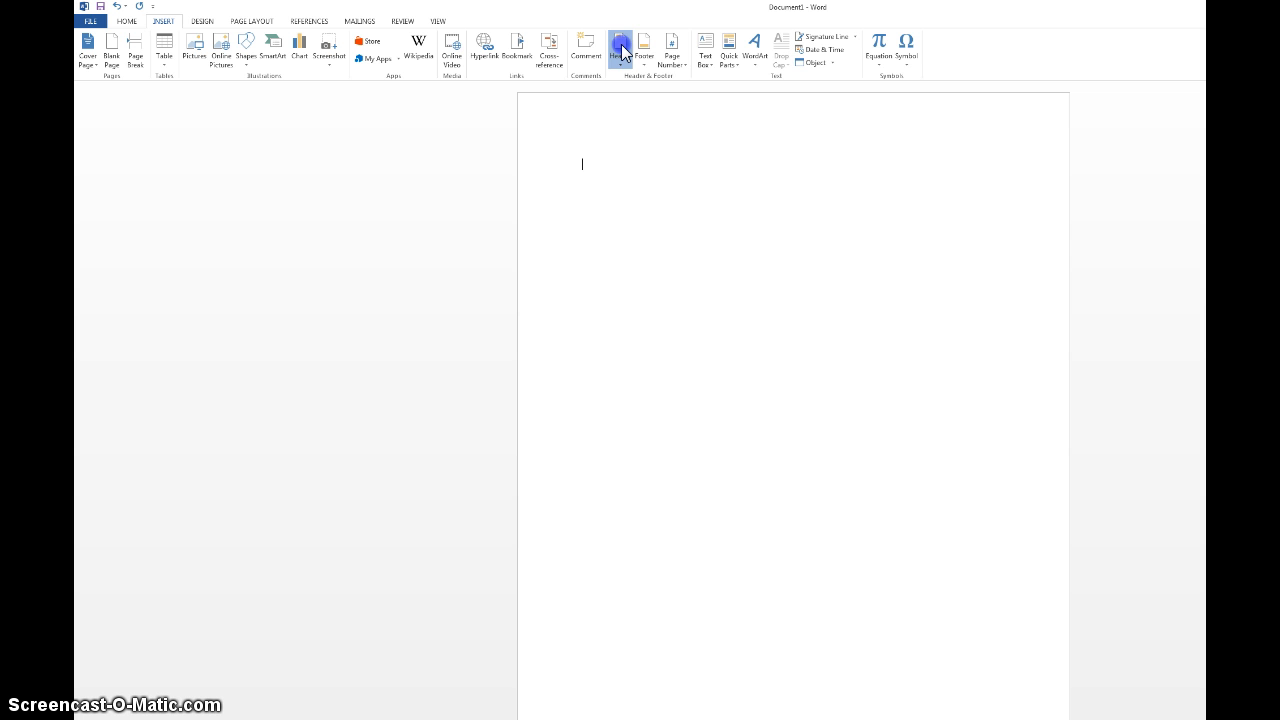
{"action": "left_click", "coordinate": [620, 44]}
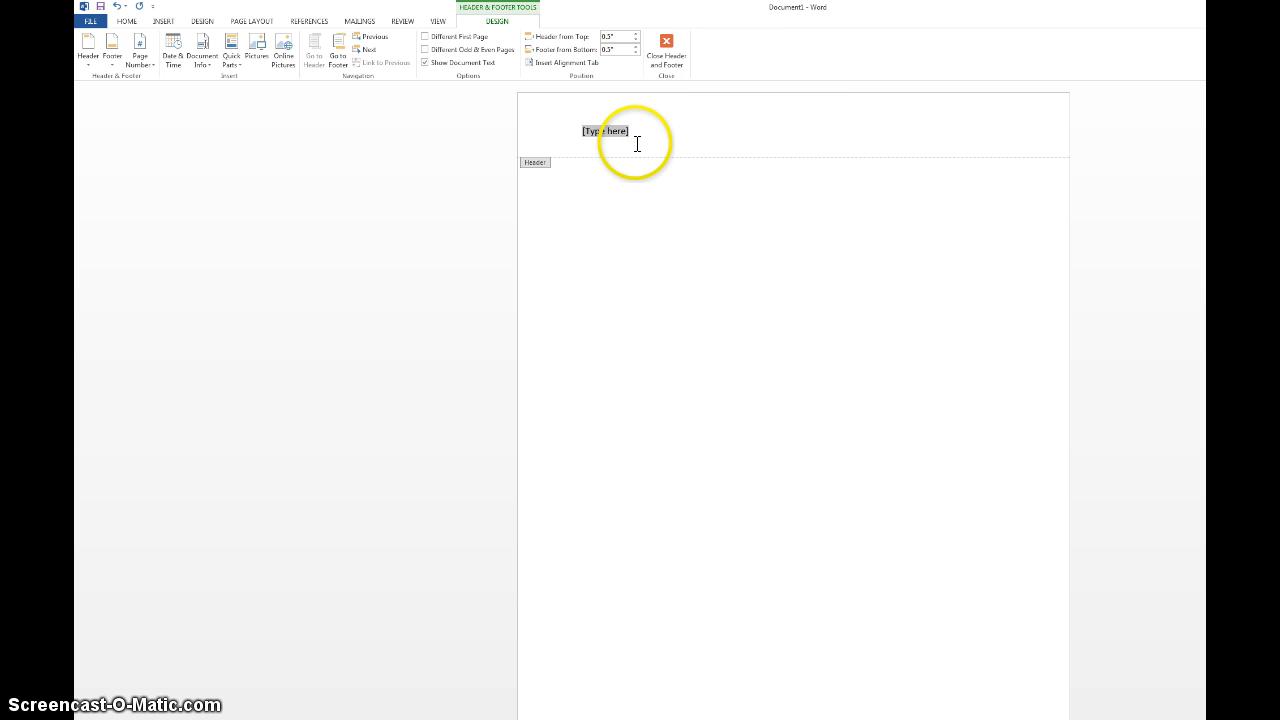
{"action": "mouse_move", "coordinate": [378, 108]}
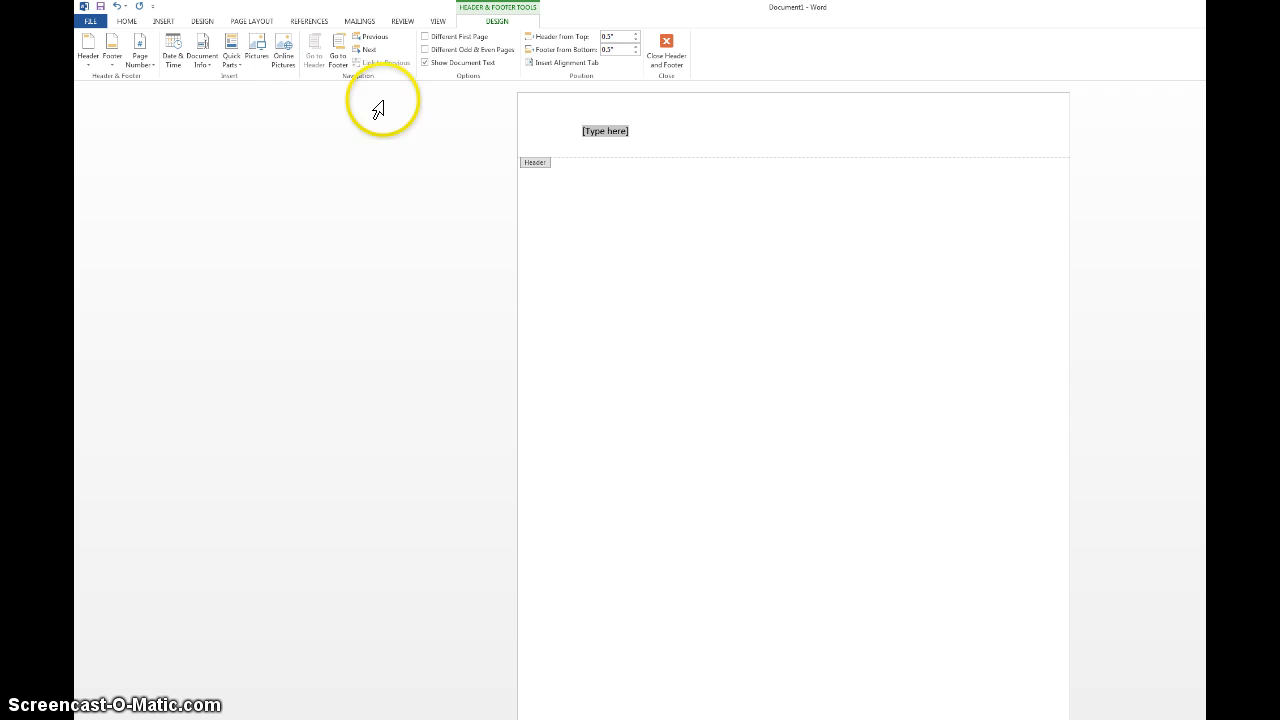
{"action": "mouse_move", "coordinate": [140, 24]}
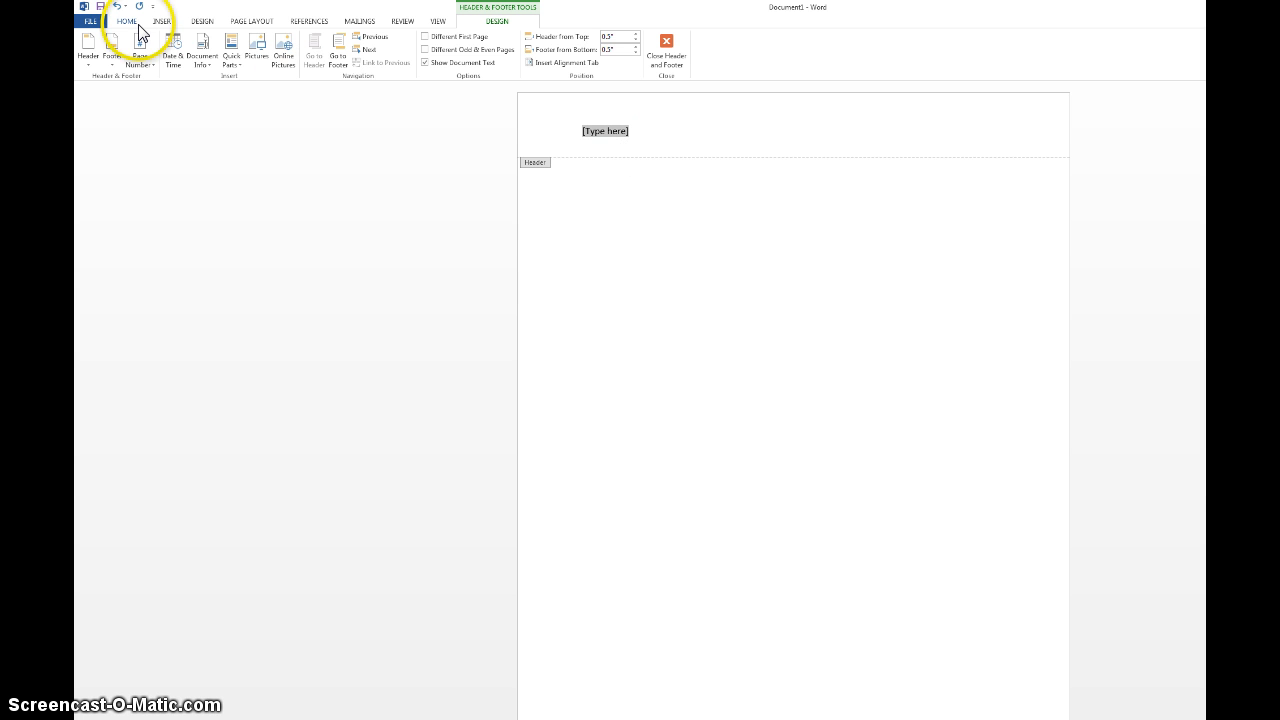
Right-align the header and enter the surname 'Test'
{"action": "left_click", "coordinate": [126, 20]}
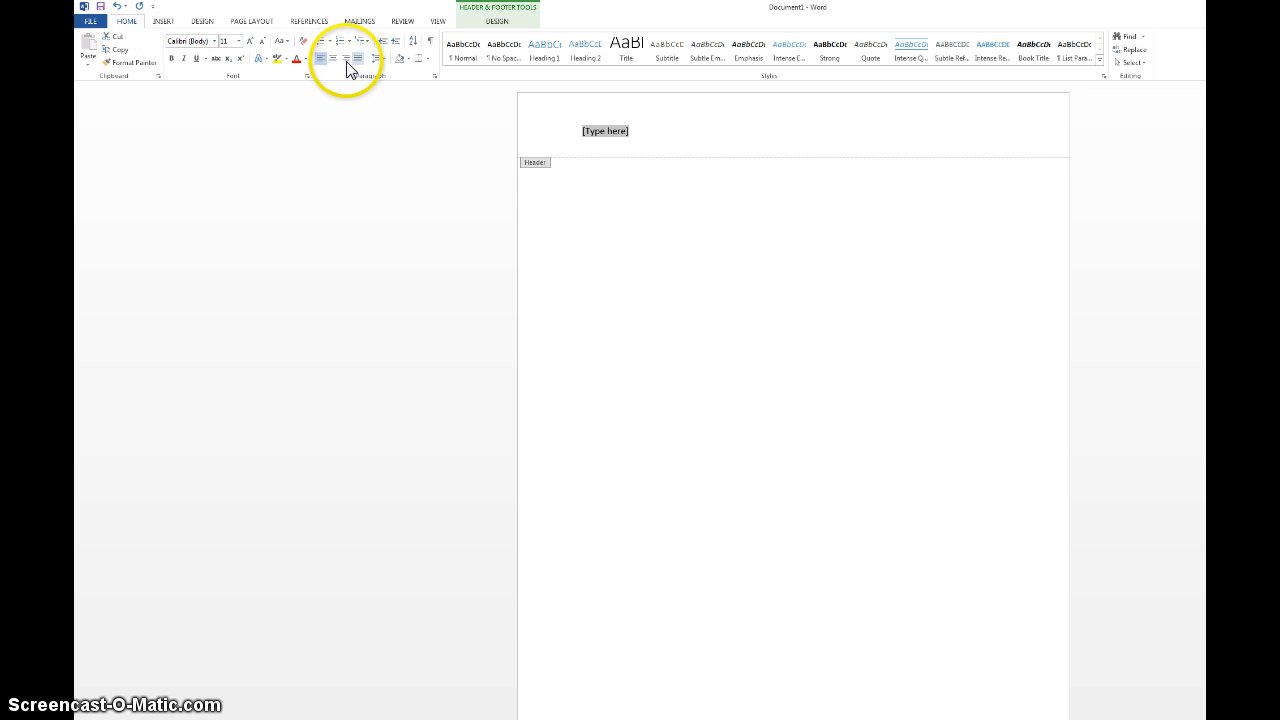
{"action": "mouse_move", "coordinate": [344, 58]}
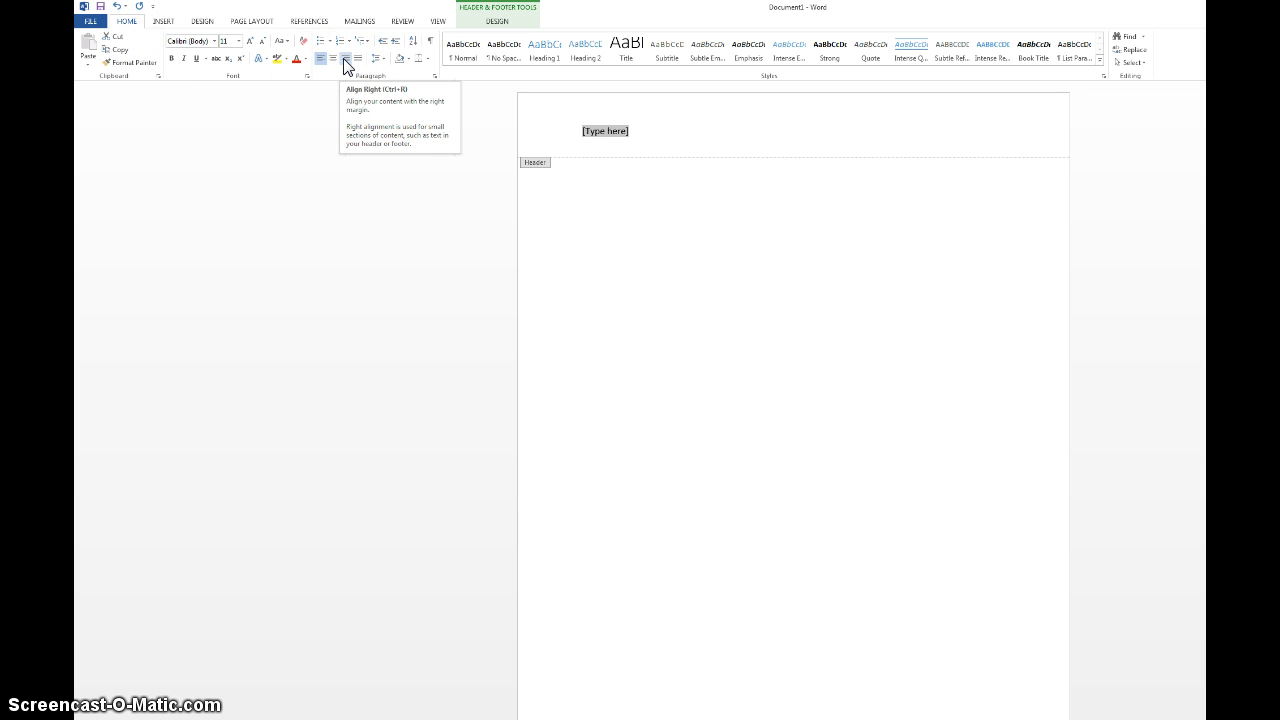
{"action": "left_click", "coordinate": [344, 56]}
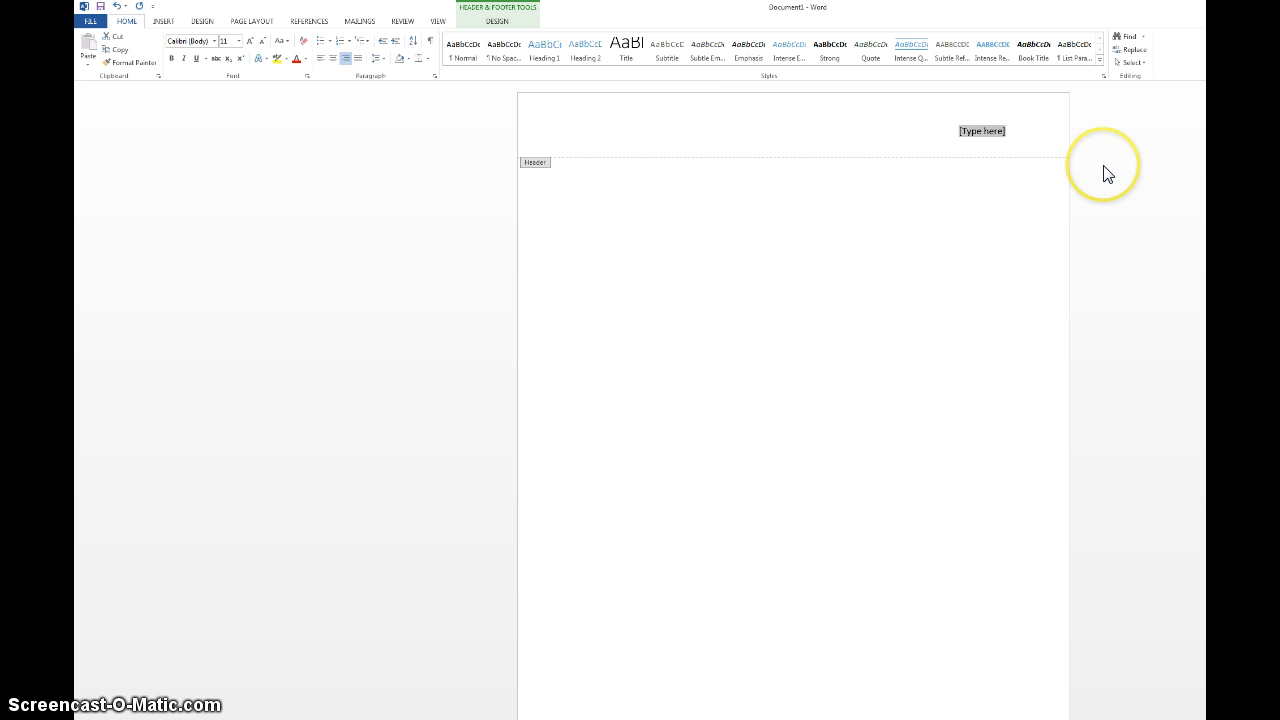
{"action": "mouse_move", "coordinate": [1108, 174]}
{"action": "type", "text": "Te"}
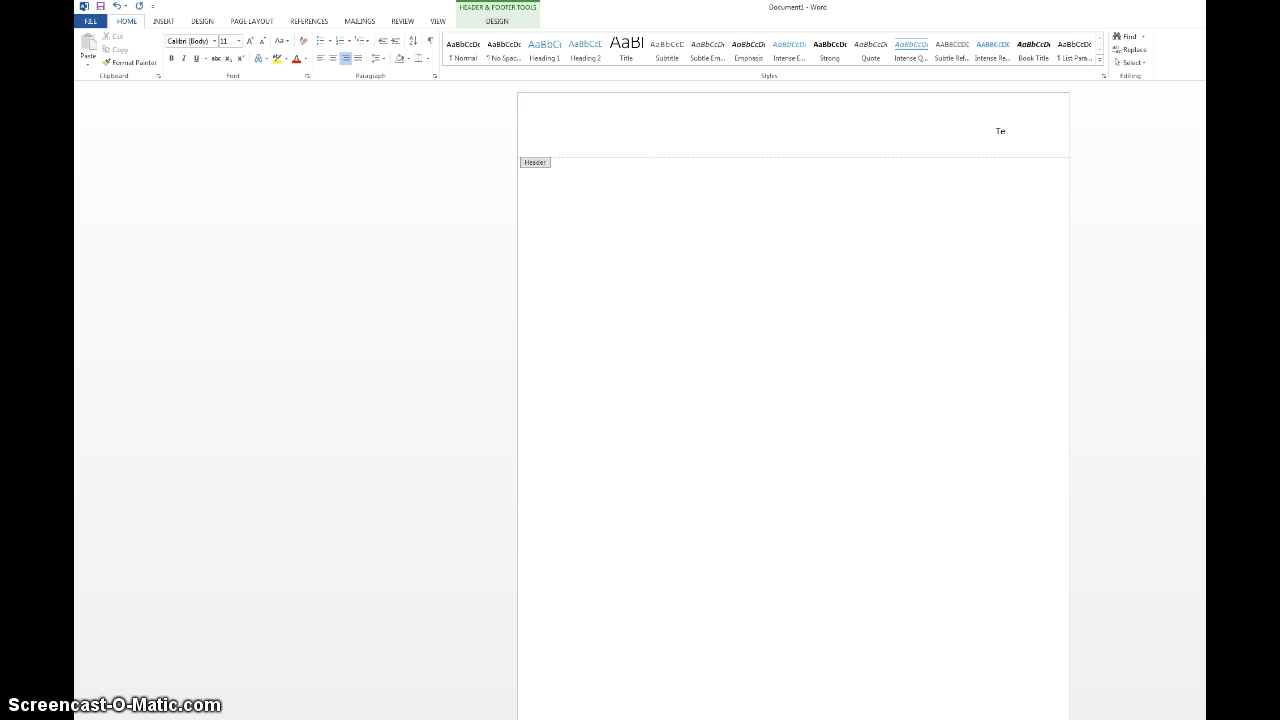
{"action": "type", "text": "st"}
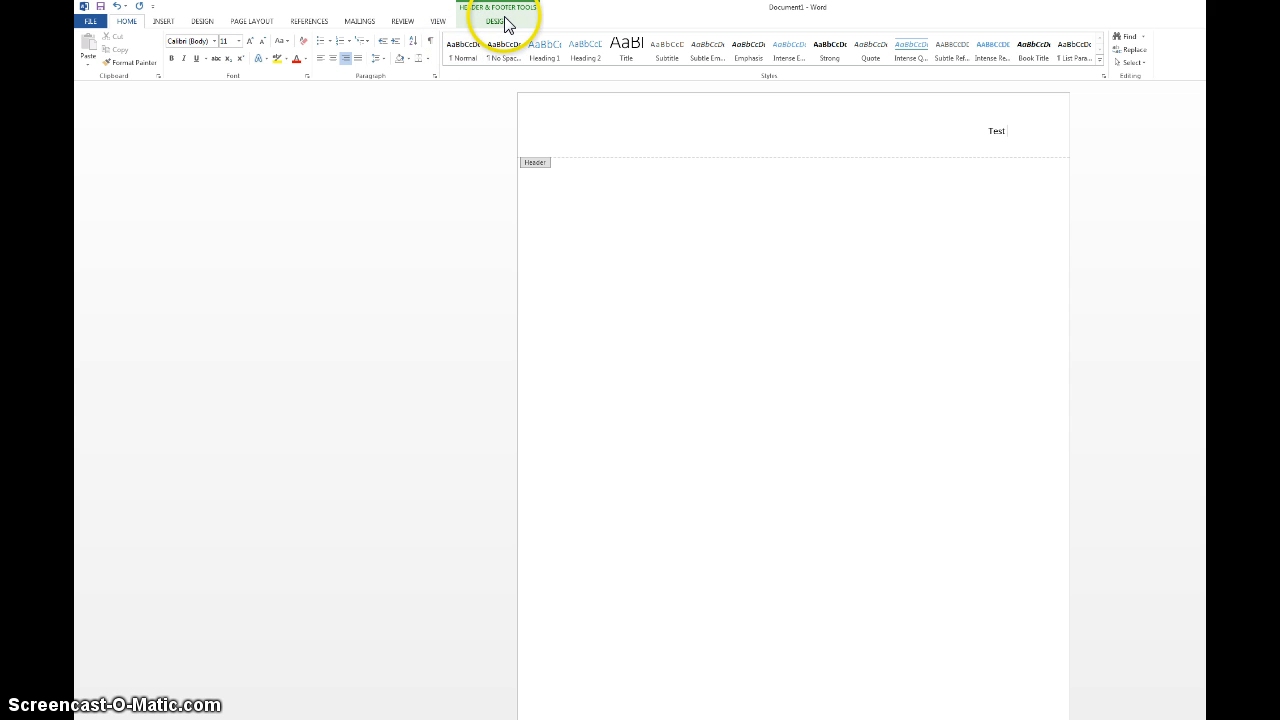
Insert a Plain Number page number at the current position so the header reads 'Test 1'
{"action": "left_click", "coordinate": [496, 20]}
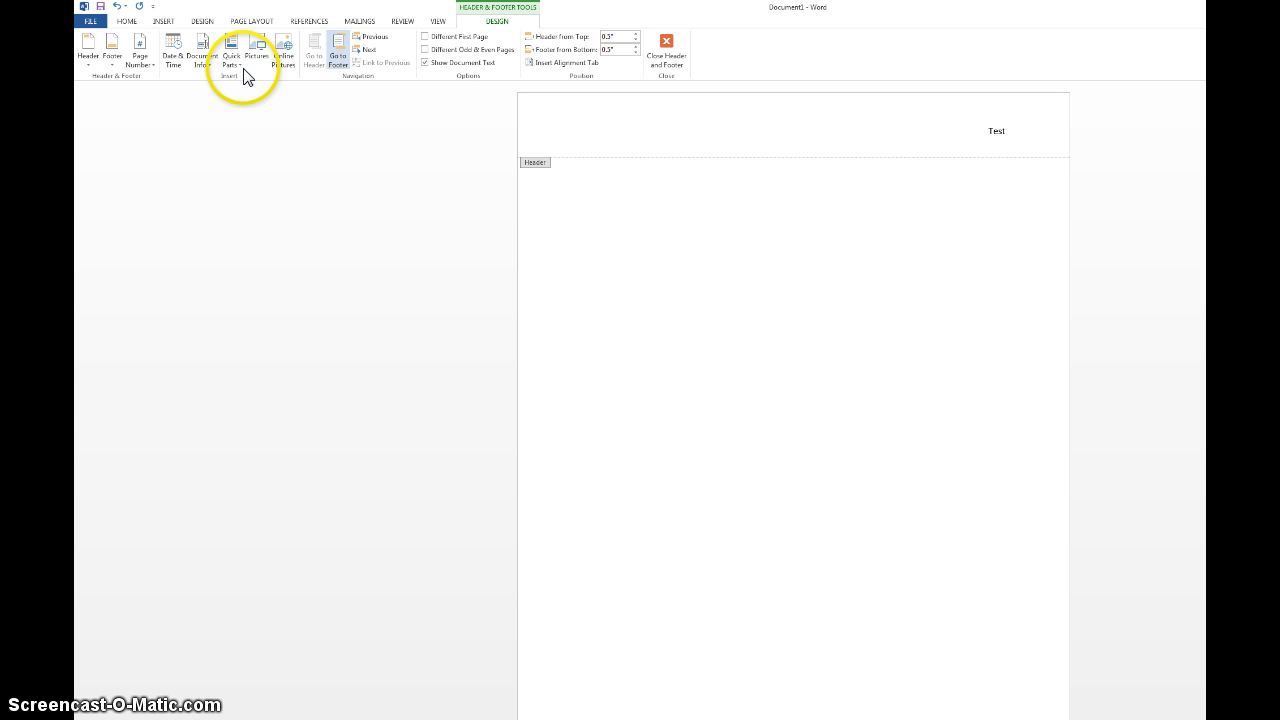
{"action": "left_click", "coordinate": [140, 48]}
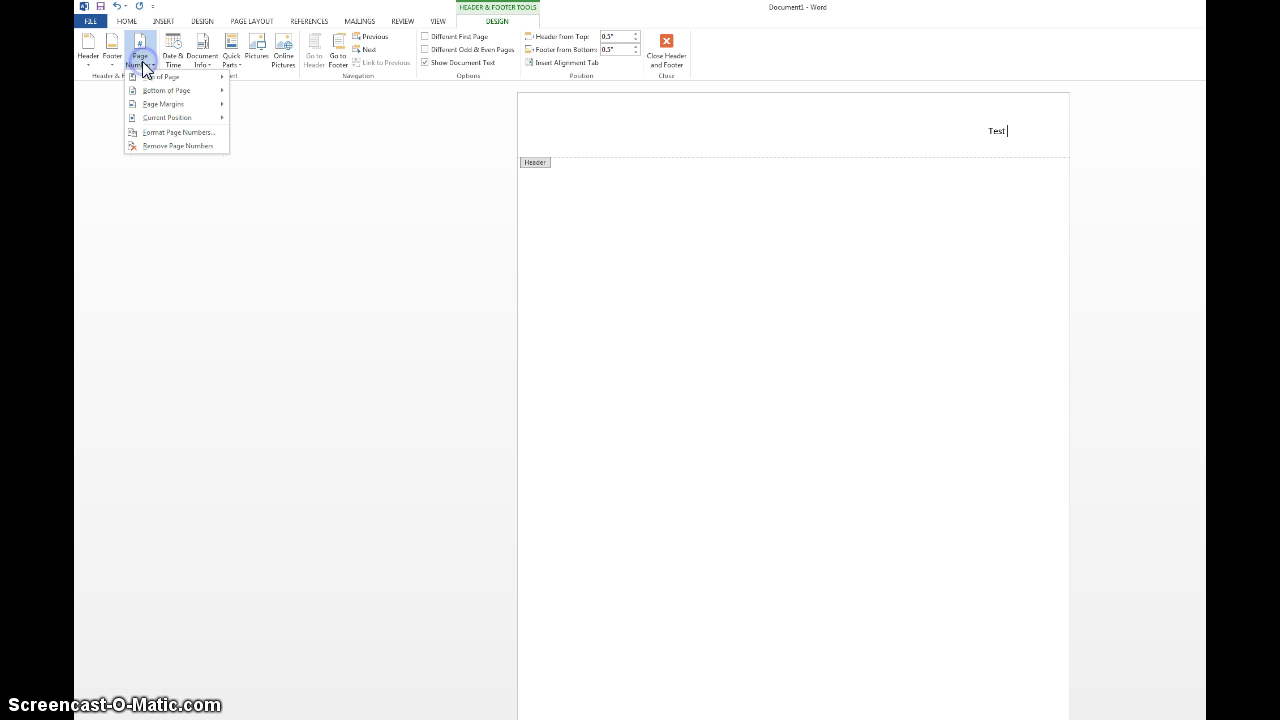
{"action": "left_click", "coordinate": [168, 116]}
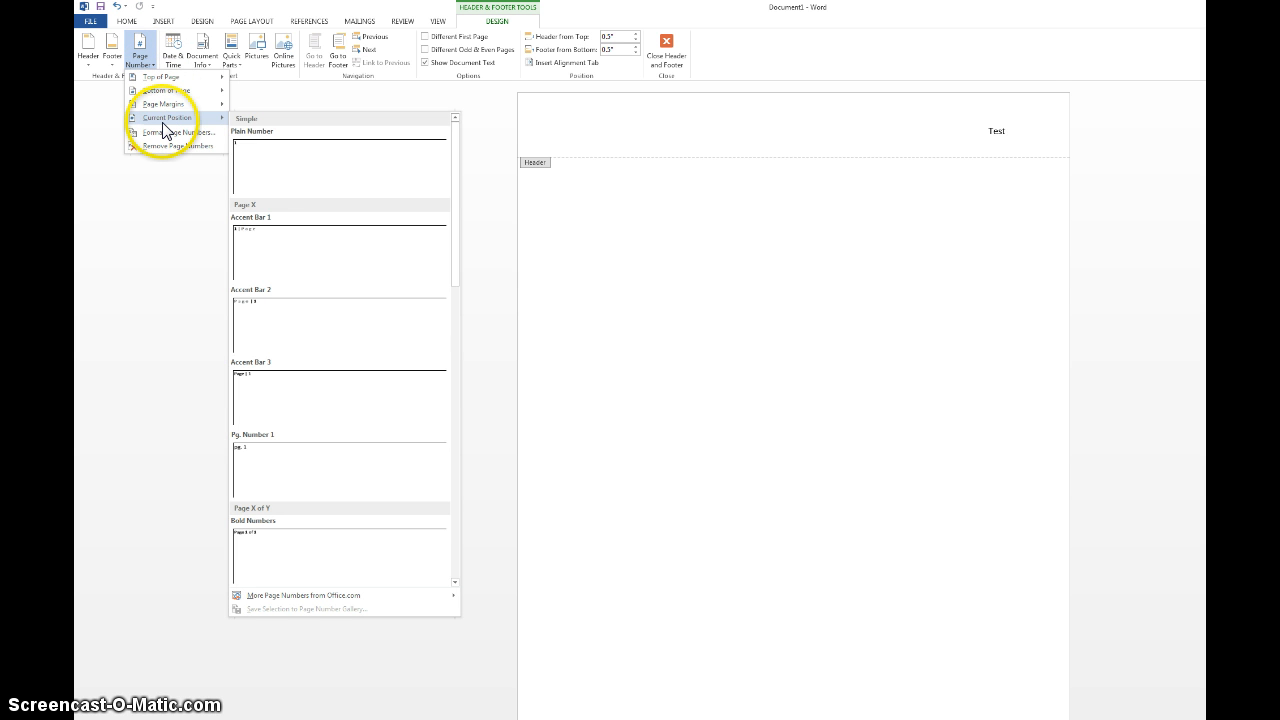
{"action": "mouse_move", "coordinate": [304, 168]}
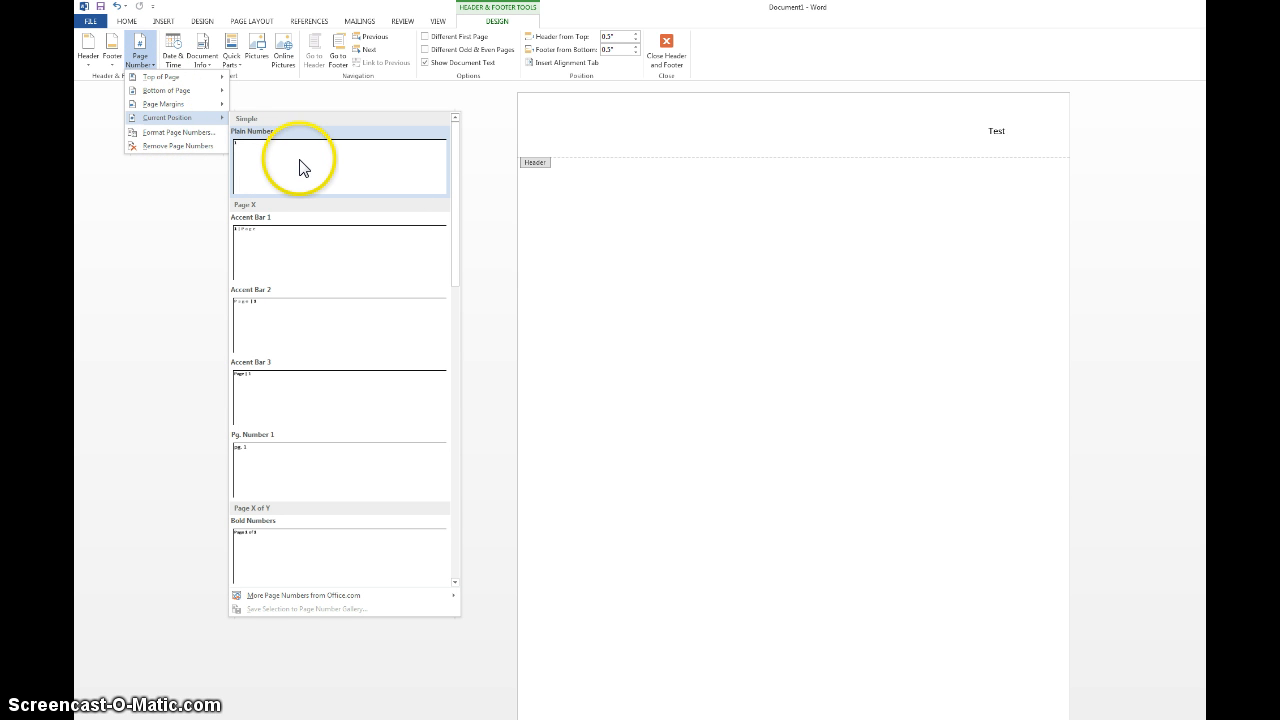
{"action": "left_click", "coordinate": [340, 164]}
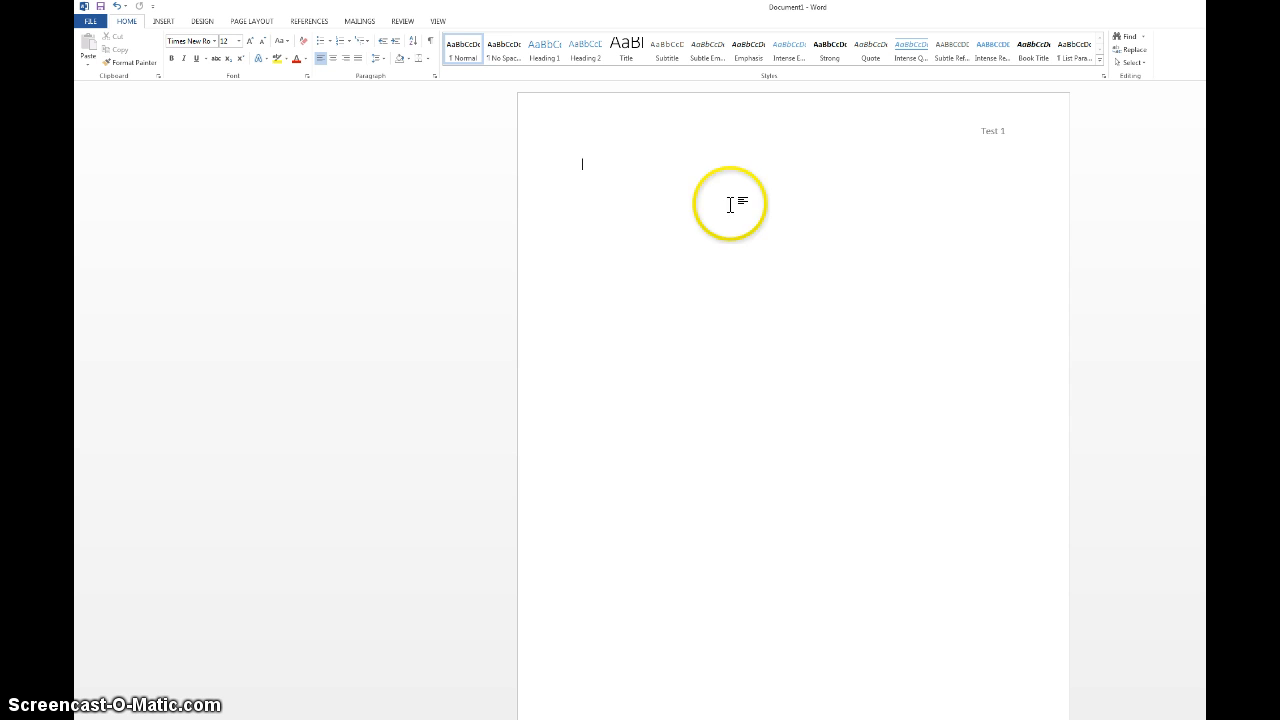
{"action": "mouse_move", "coordinate": [704, 190]}
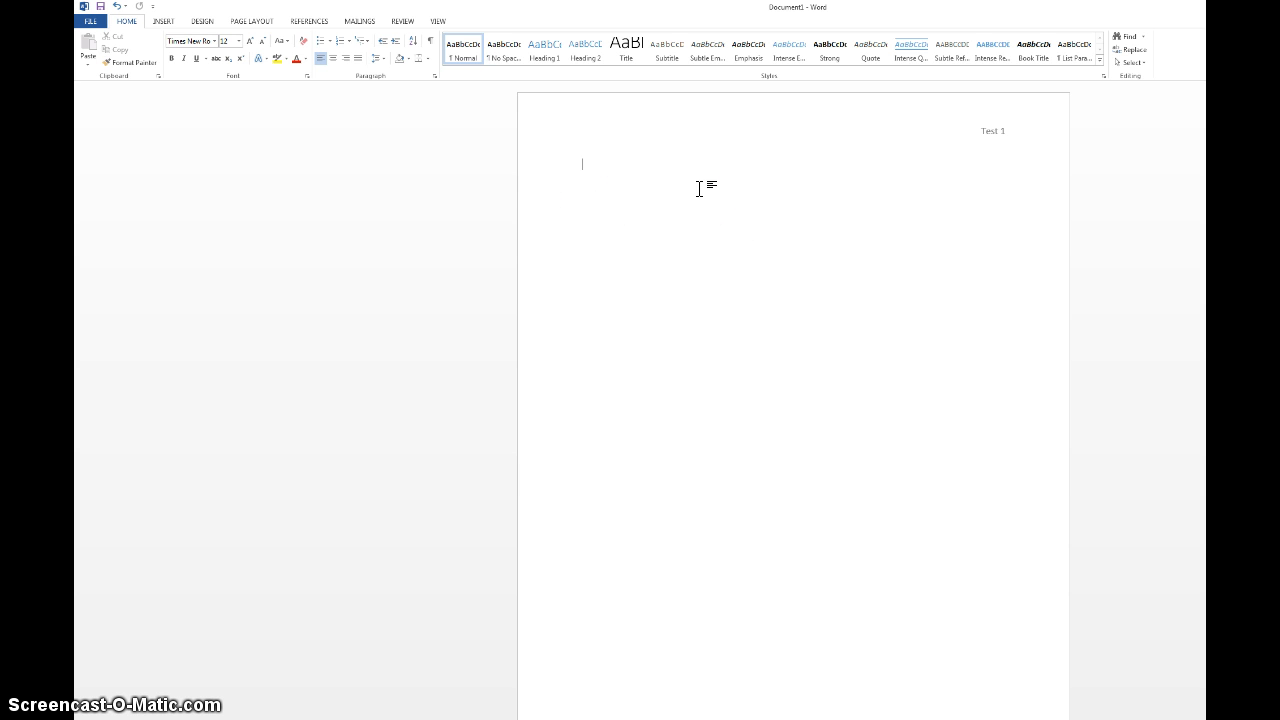
Enter the heading lines 'Johnny Test' and 'Professor Bill Harvey'
{"action": "type", "text": "Jo"}
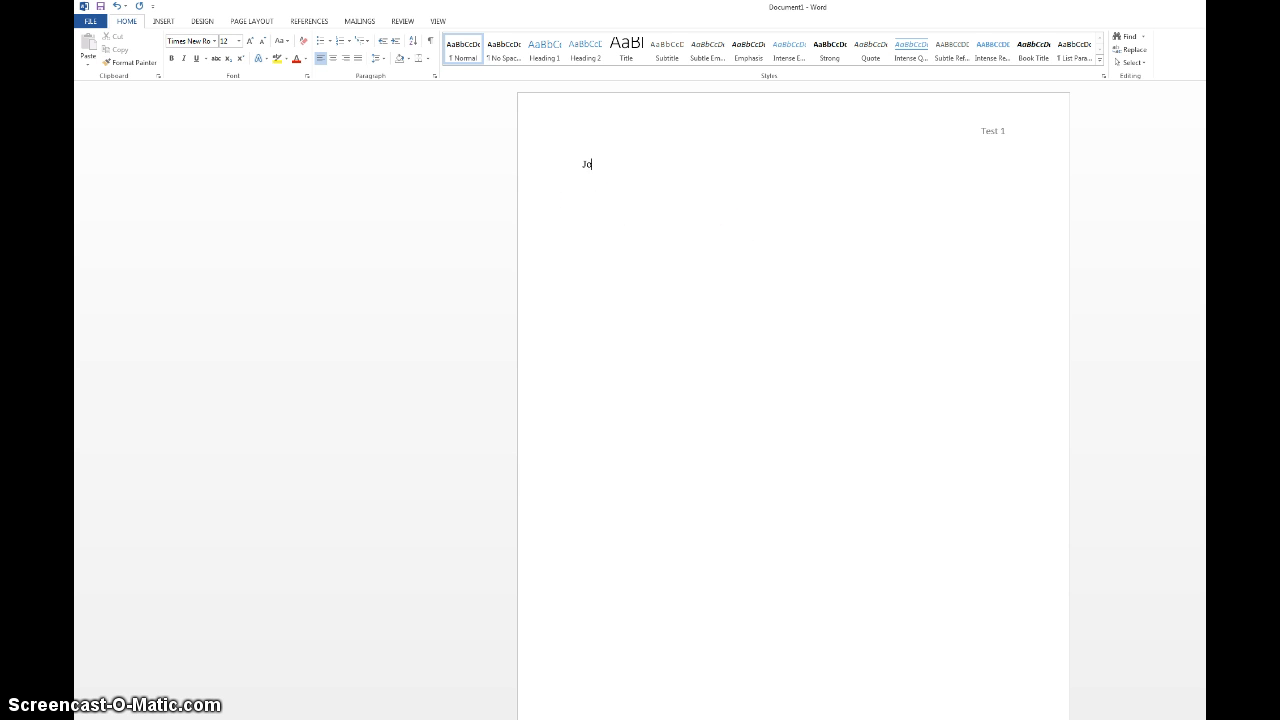
{"action": "type", "text": "hnny Te"}
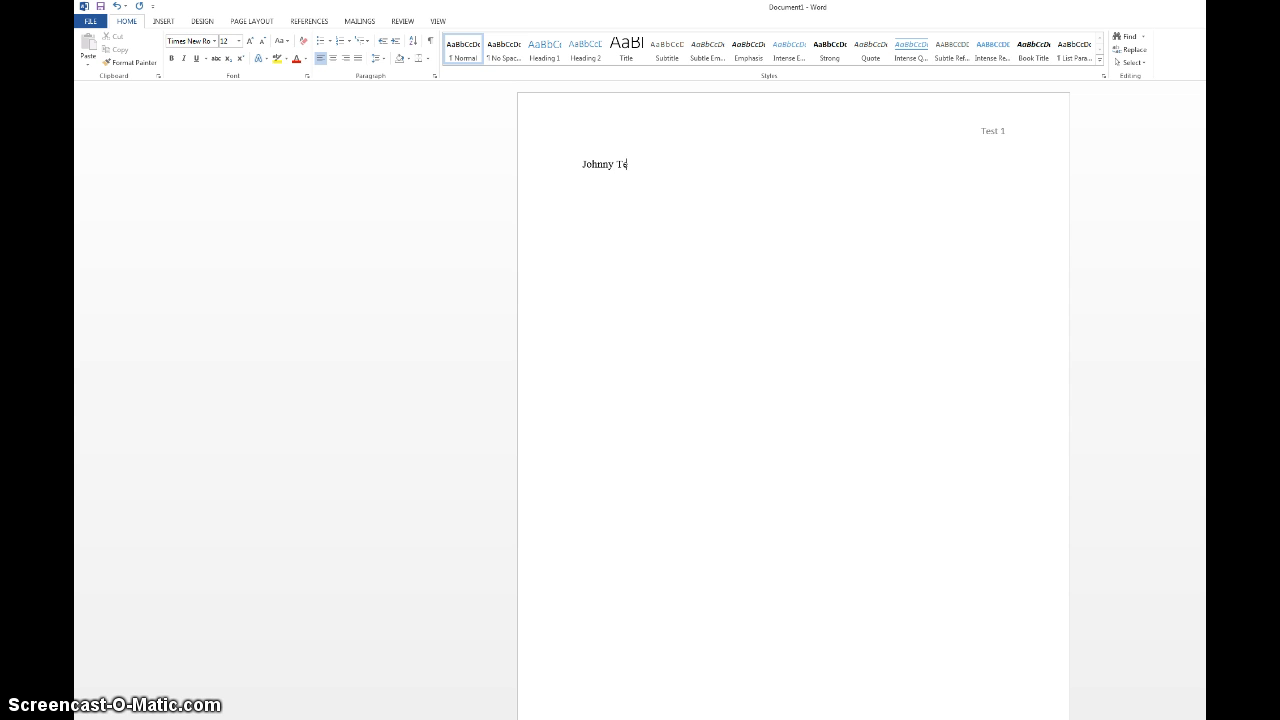
{"action": "type", "text": "st"}
{"action": "type", "text": "Eng 111"}
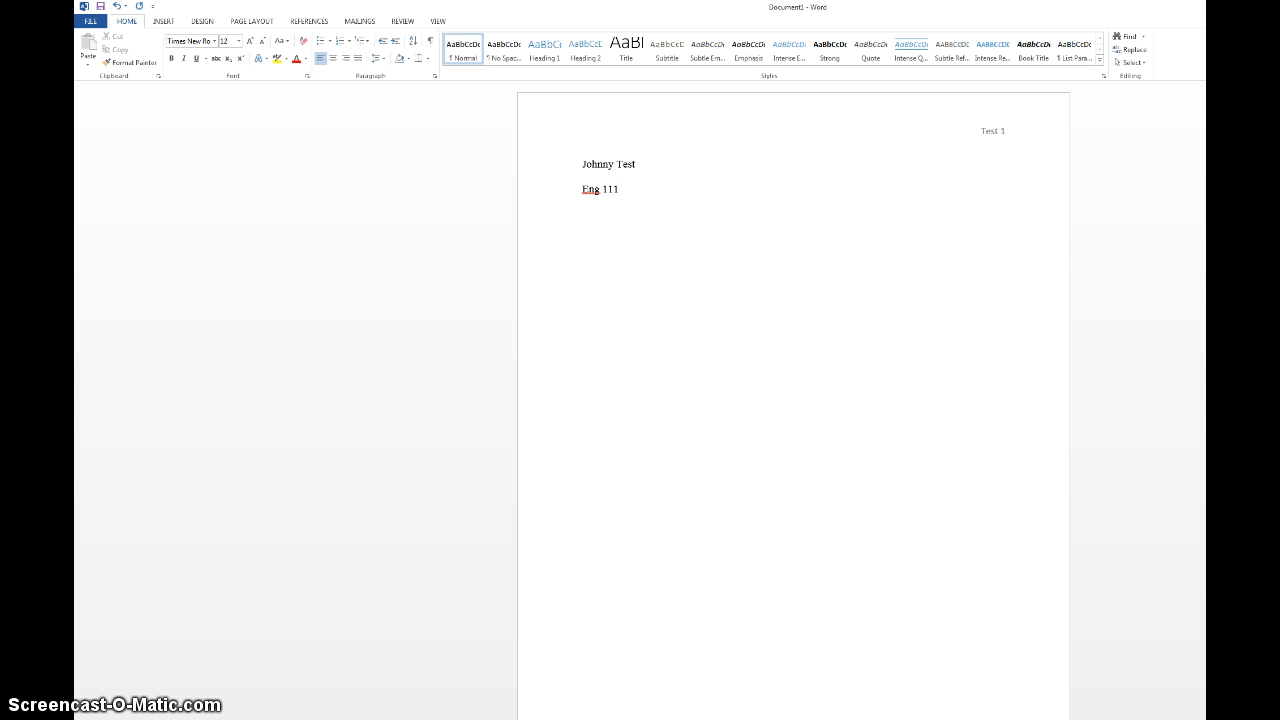
{"action": "type", "text": "Profes"}
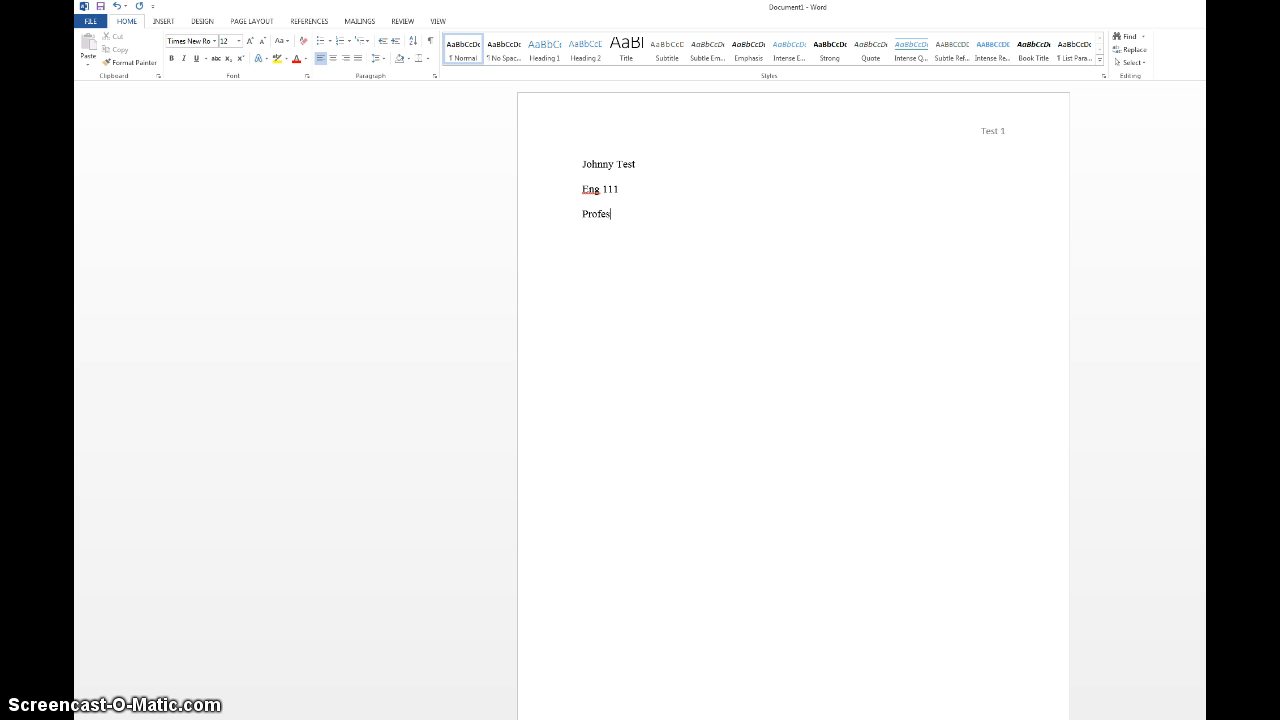
{"action": "type", "text": "sor Bill Harvey"}
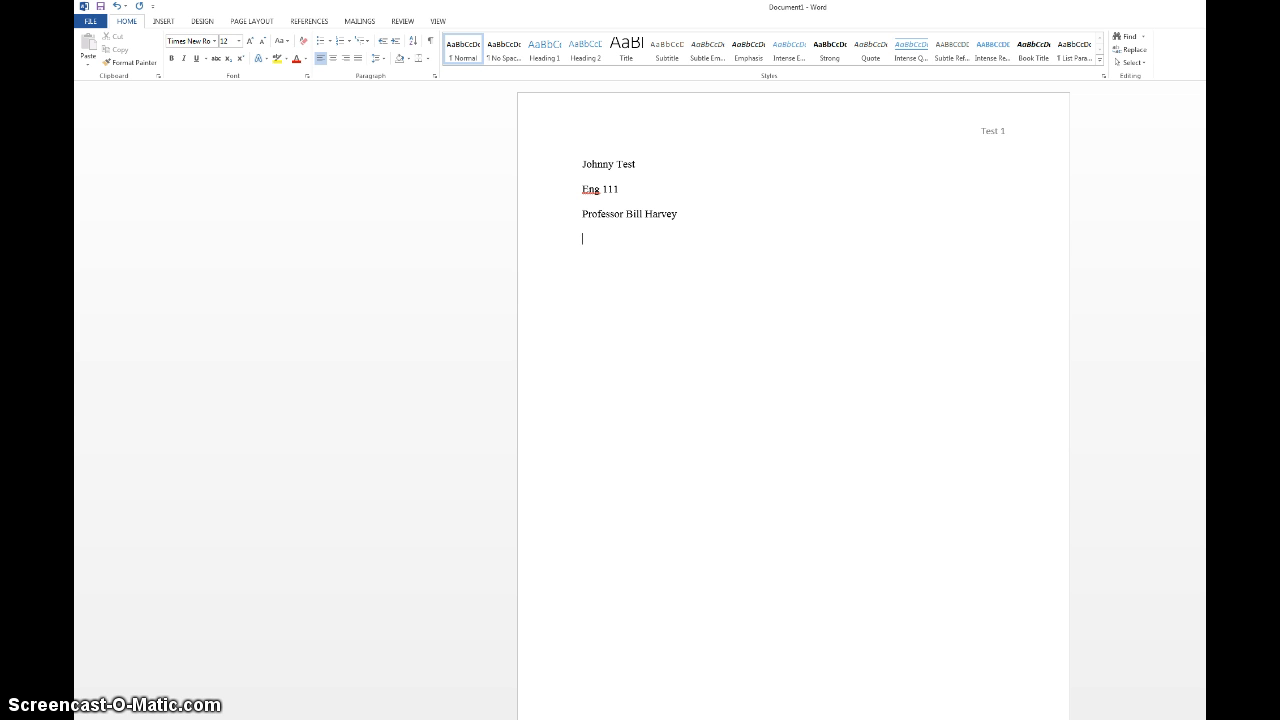
Enter the date '13 February 2015' and center the next line for the title
{"action": "type", "text": "13 F"}
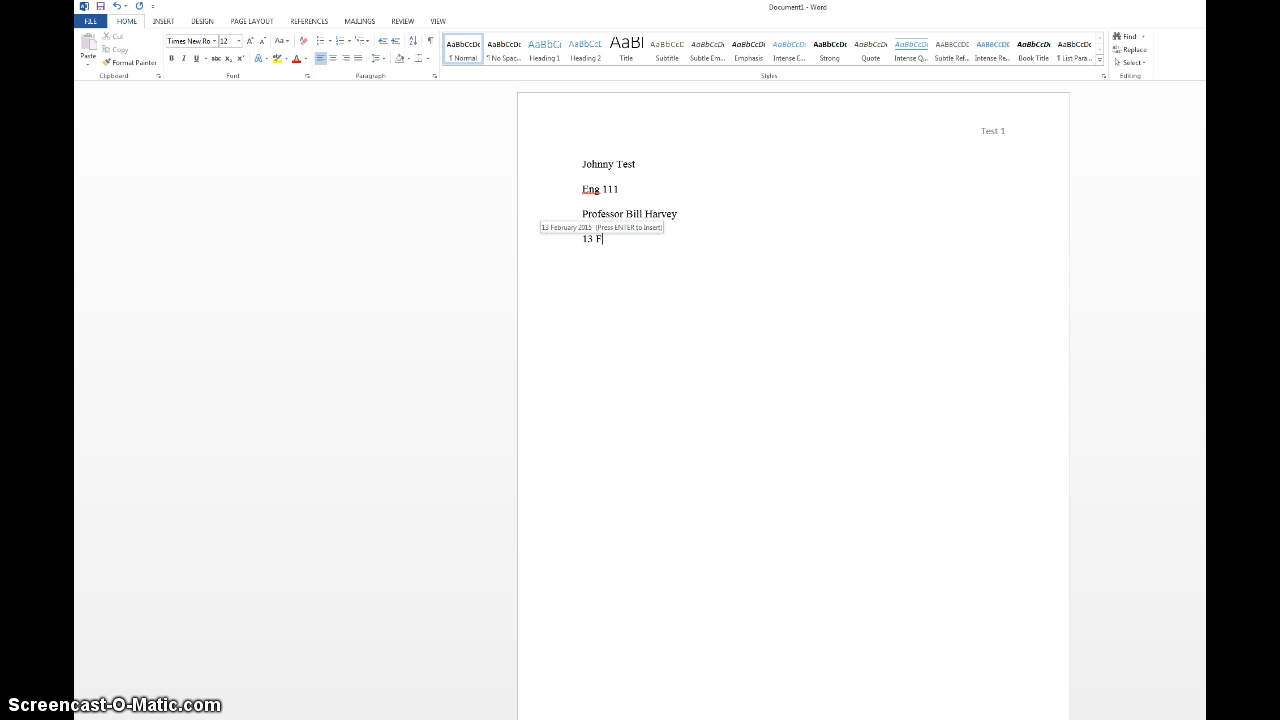
{"action": "type", "text": "ebr"}
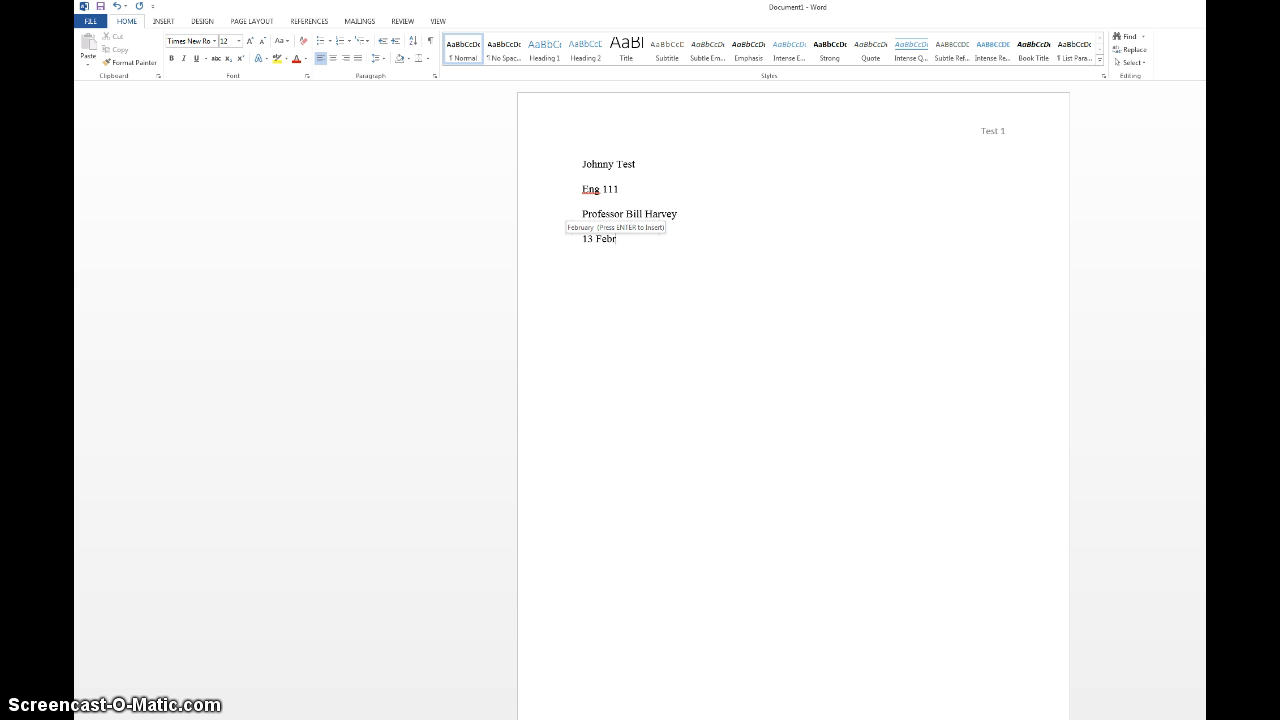
{"action": "type", "text": "uary 20"}
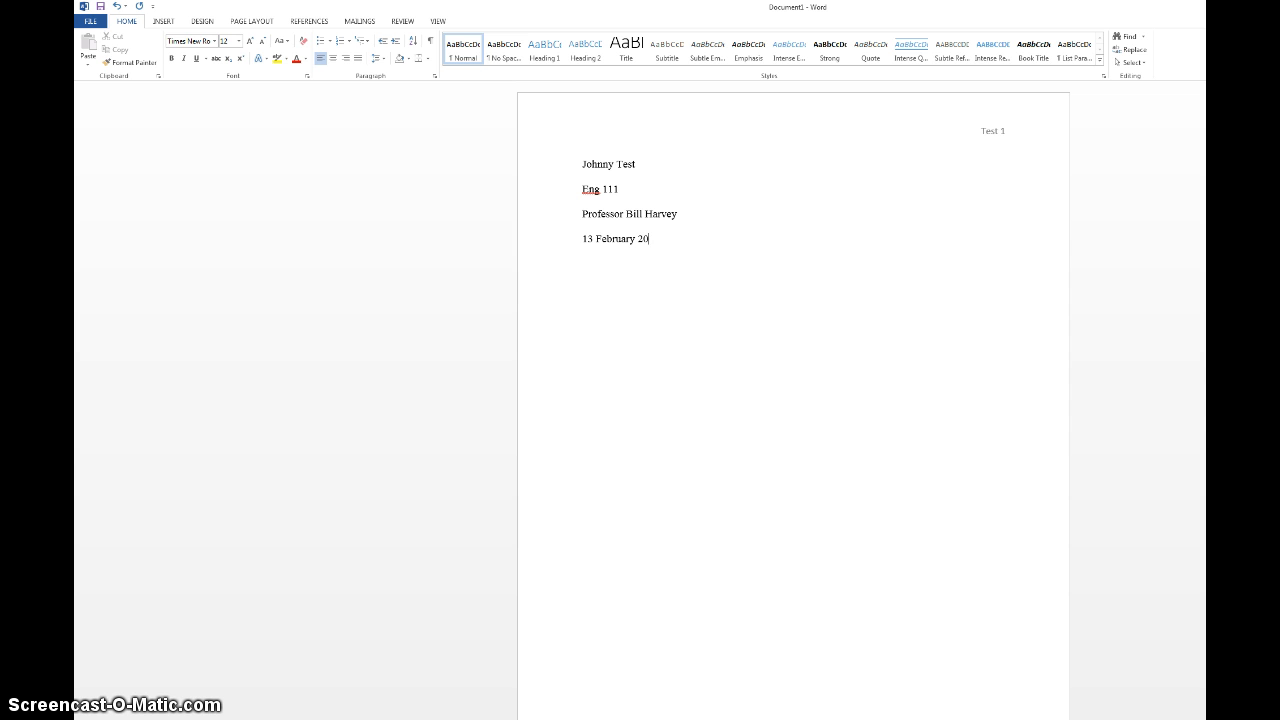
{"action": "type", "text": "15"}
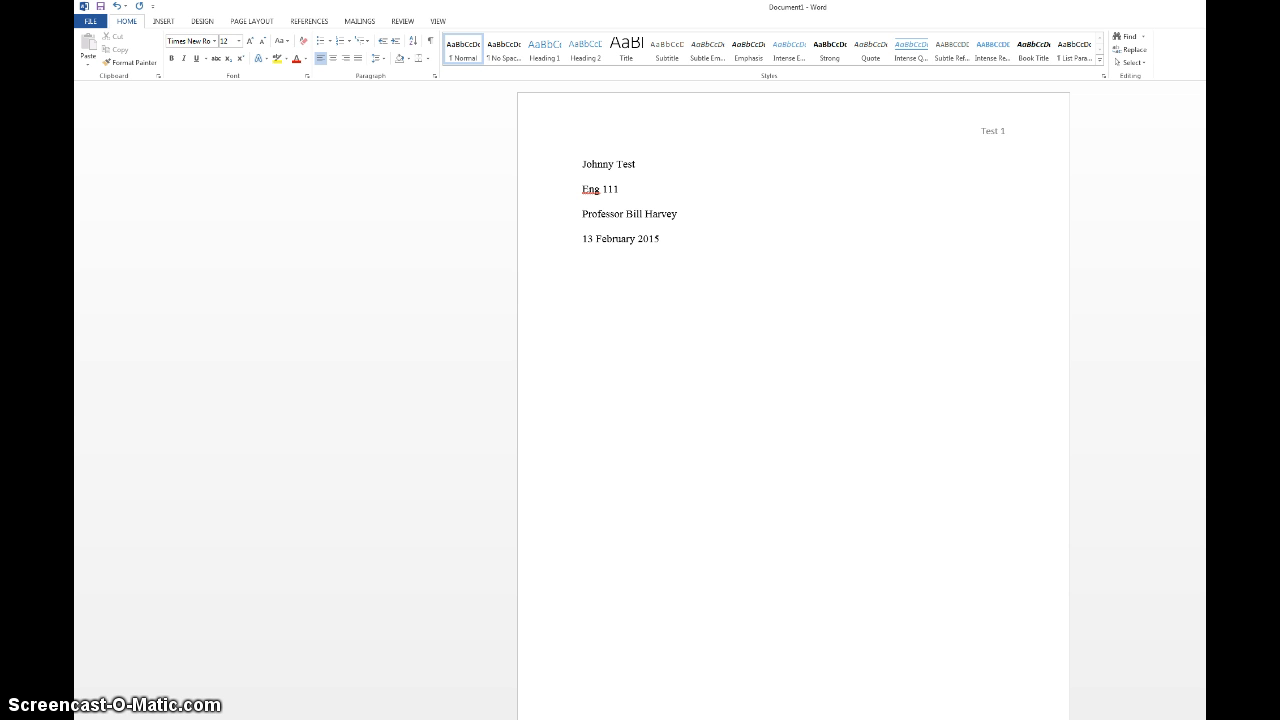
{"action": "left_click", "coordinate": [660, 238]}
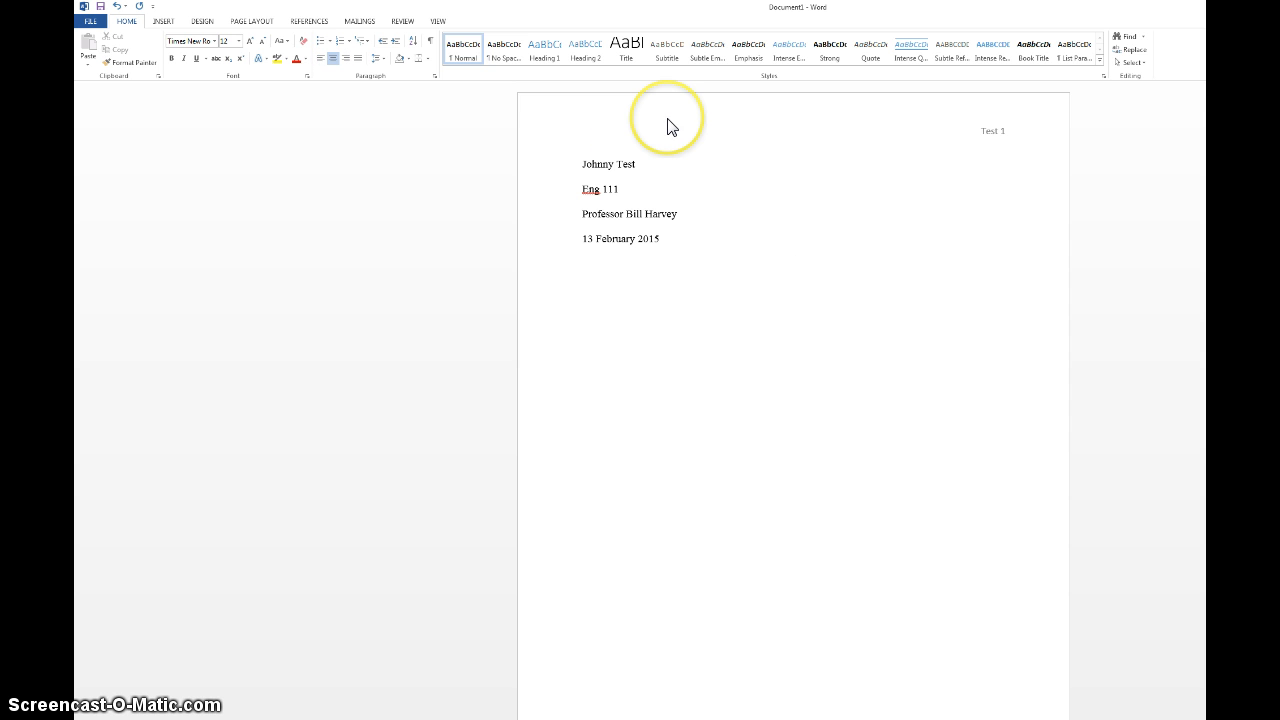
Enter the centered title line reading 'Title'
{"action": "type", "text": "Titl"}
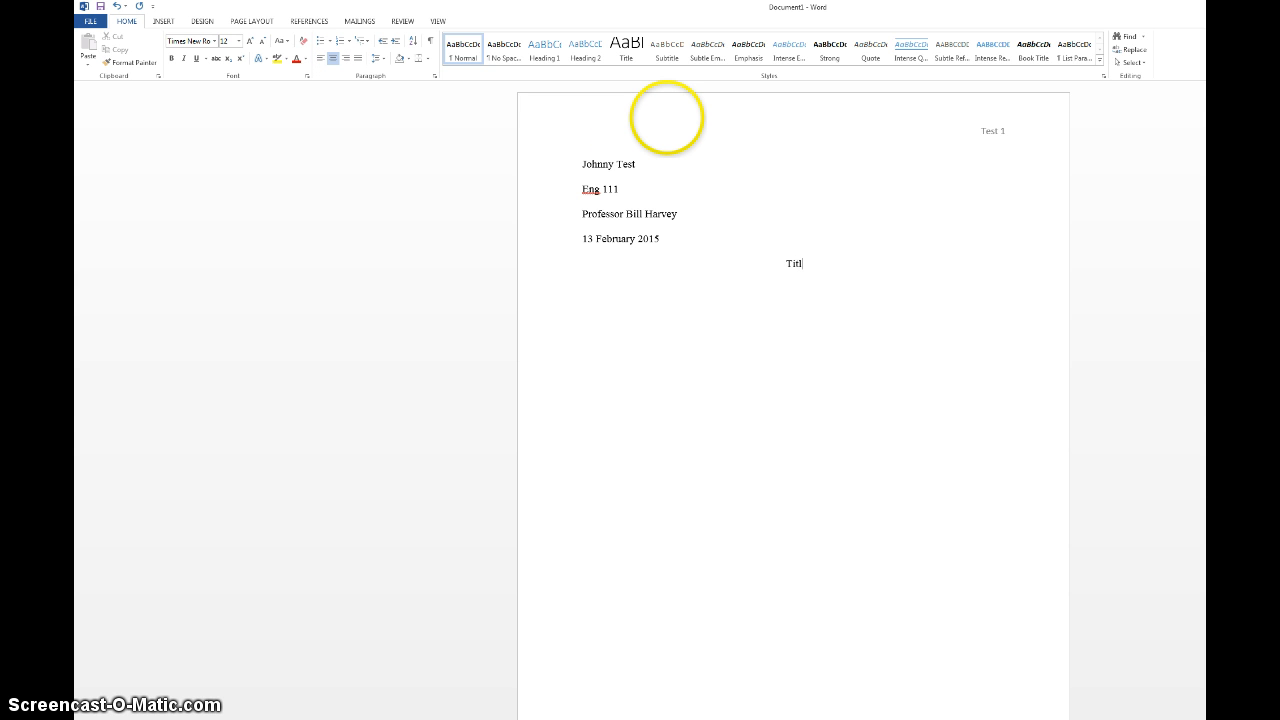
{"action": "type", "text": "e"}
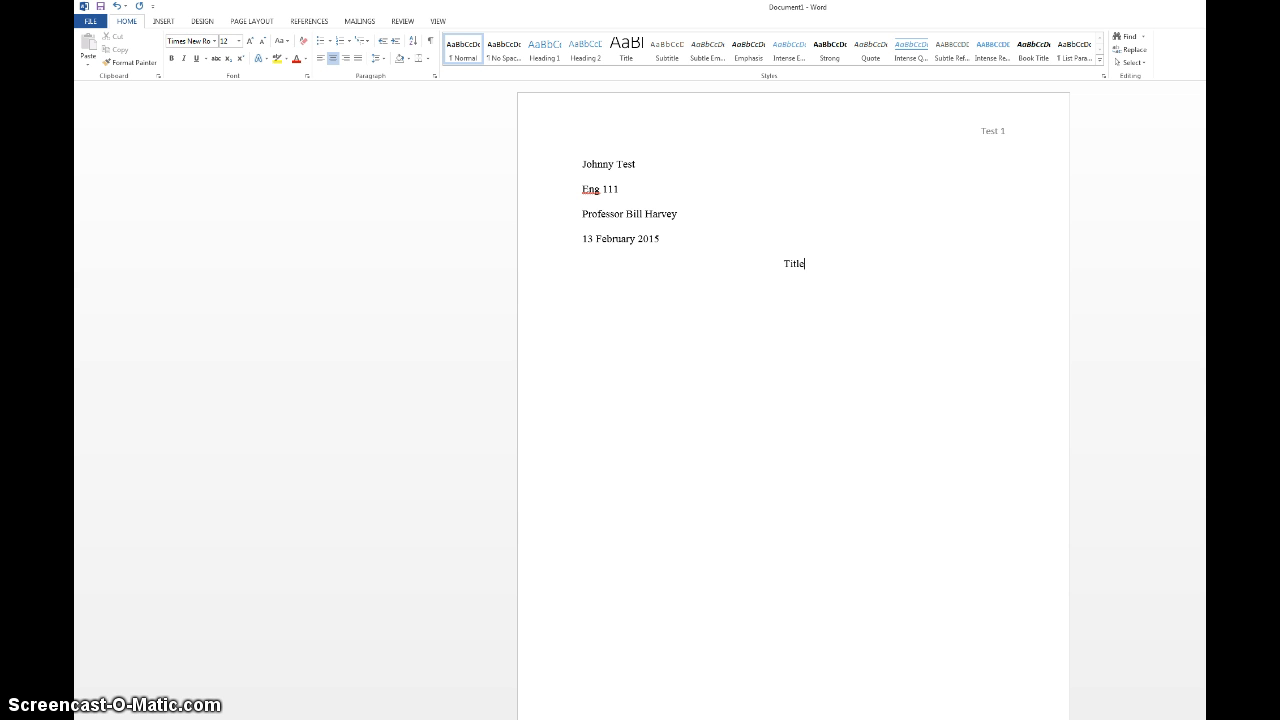
{"action": "mouse_move", "coordinate": [658, 158]}
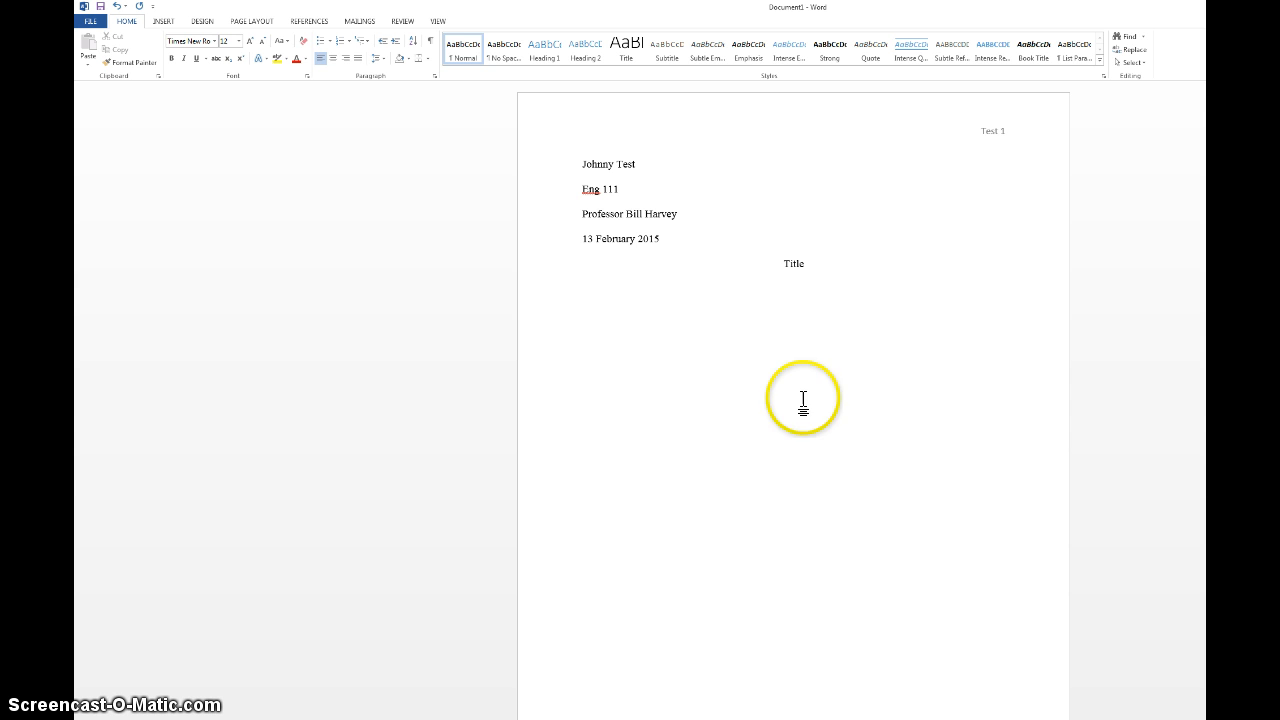
Insert a page break and head page 2 with a centered 'Works Cited' title
{"action": "scroll", "scroll_direction": "up", "scroll_amount": 3}
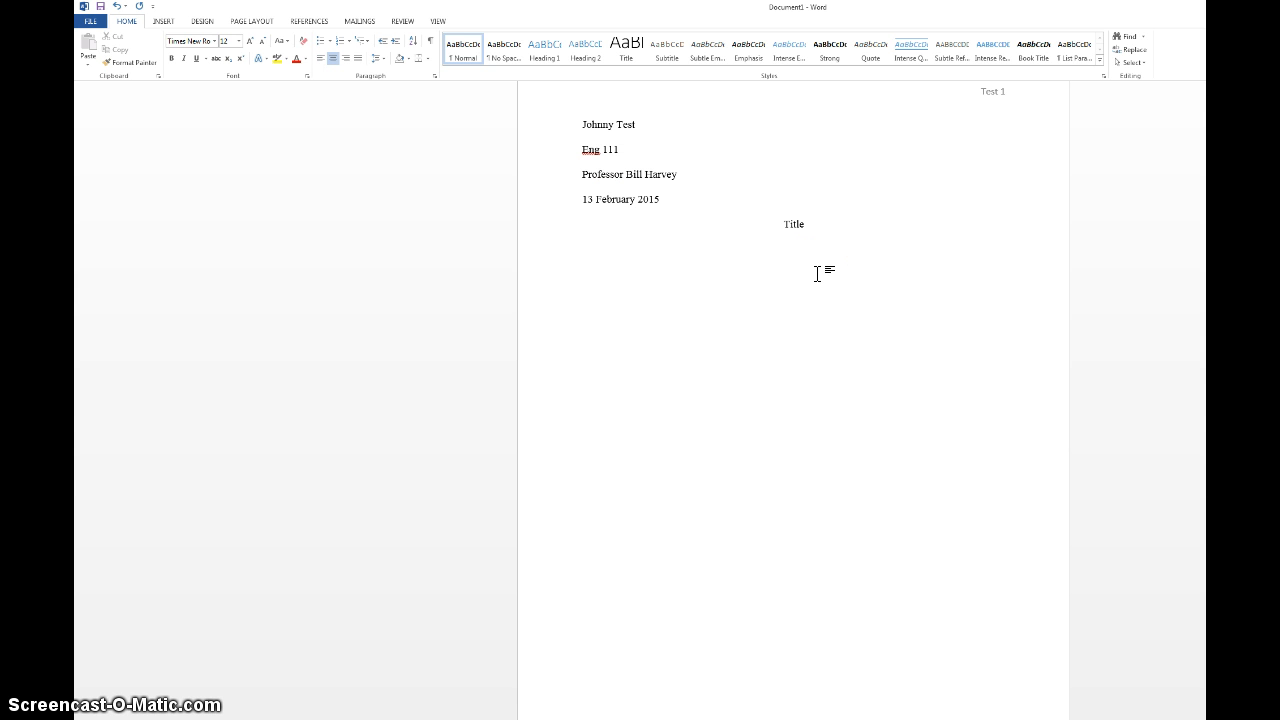
{"action": "left_click", "coordinate": [794, 540]}
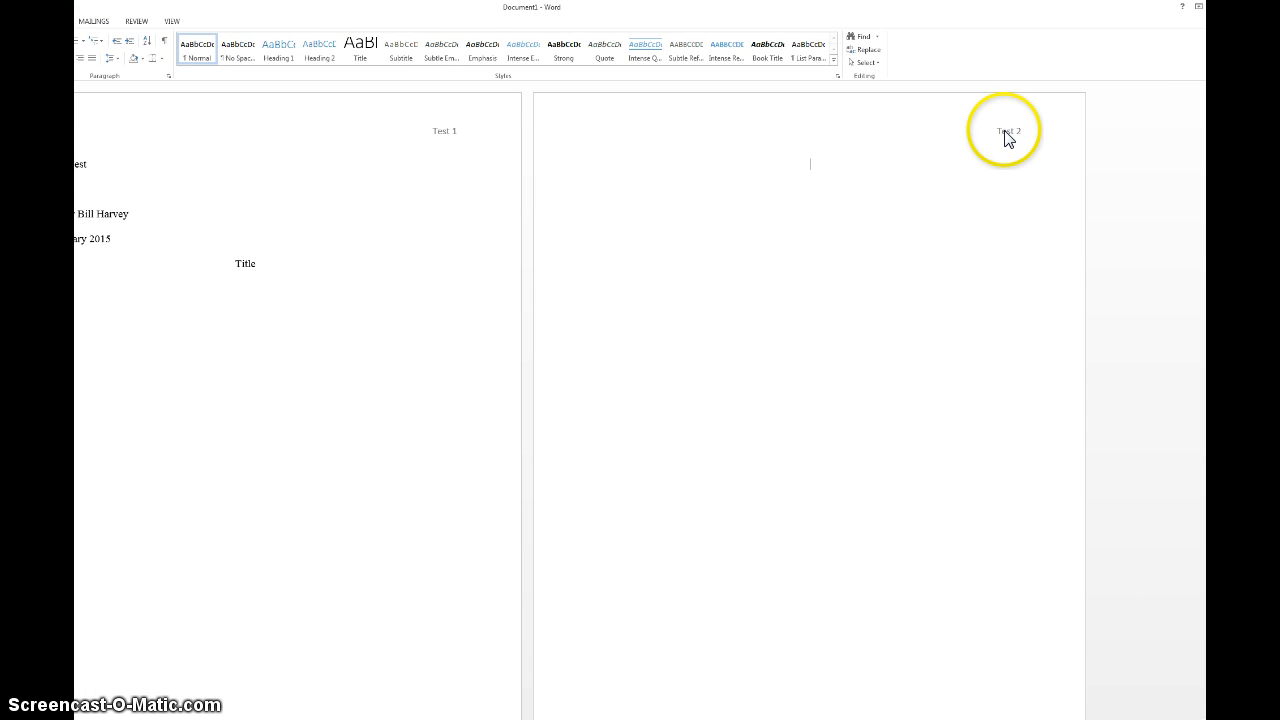
{"action": "mouse_move", "coordinate": [960, 184]}
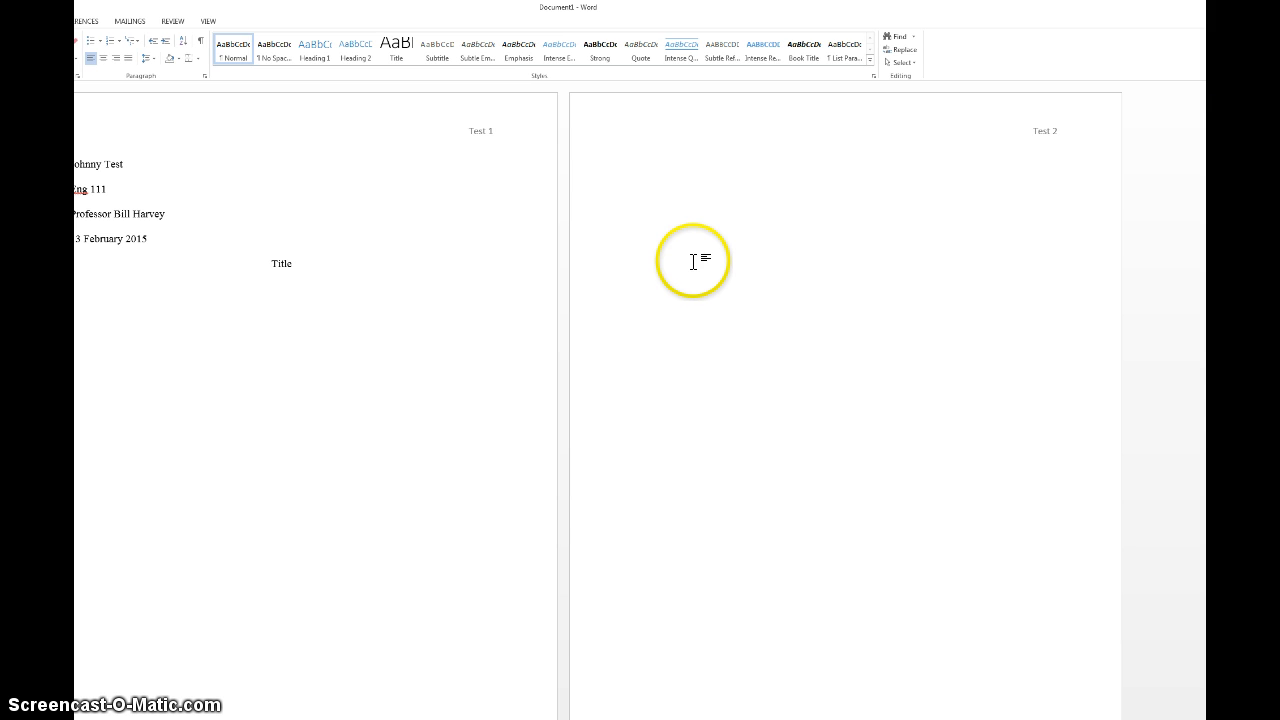
{"action": "type", "text": "Works C"}
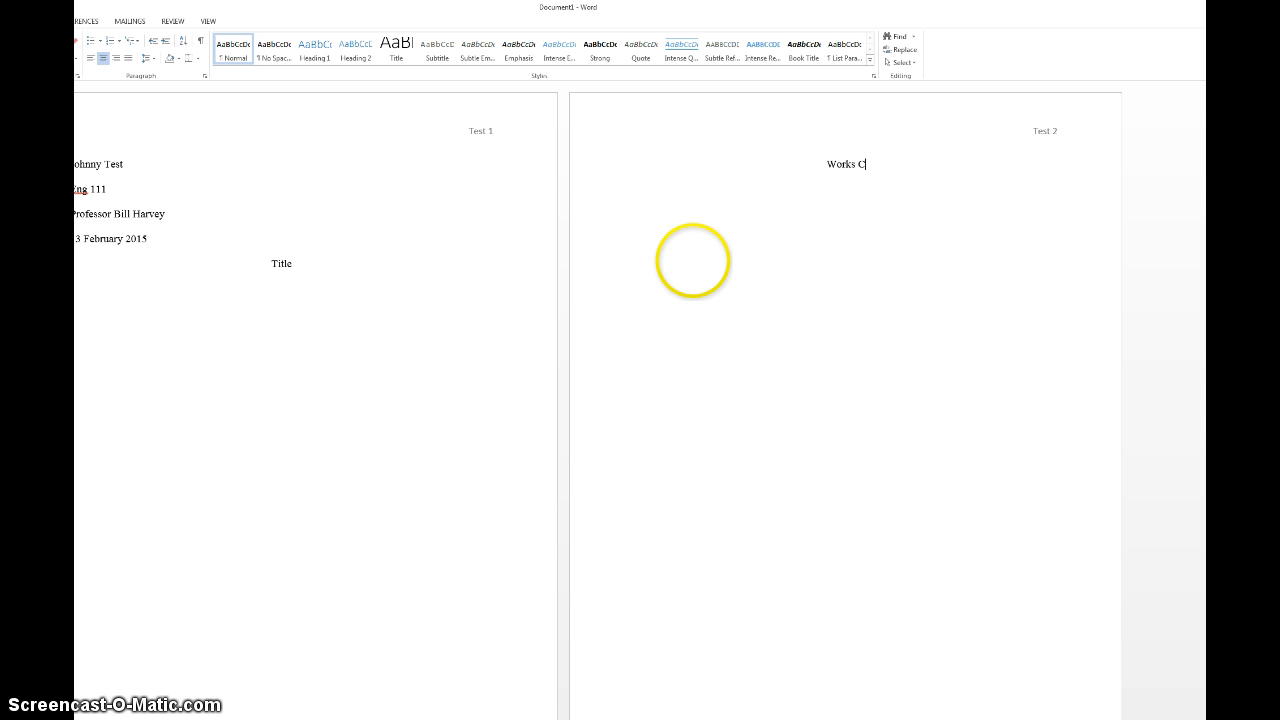
{"action": "type", "text": "ited"}
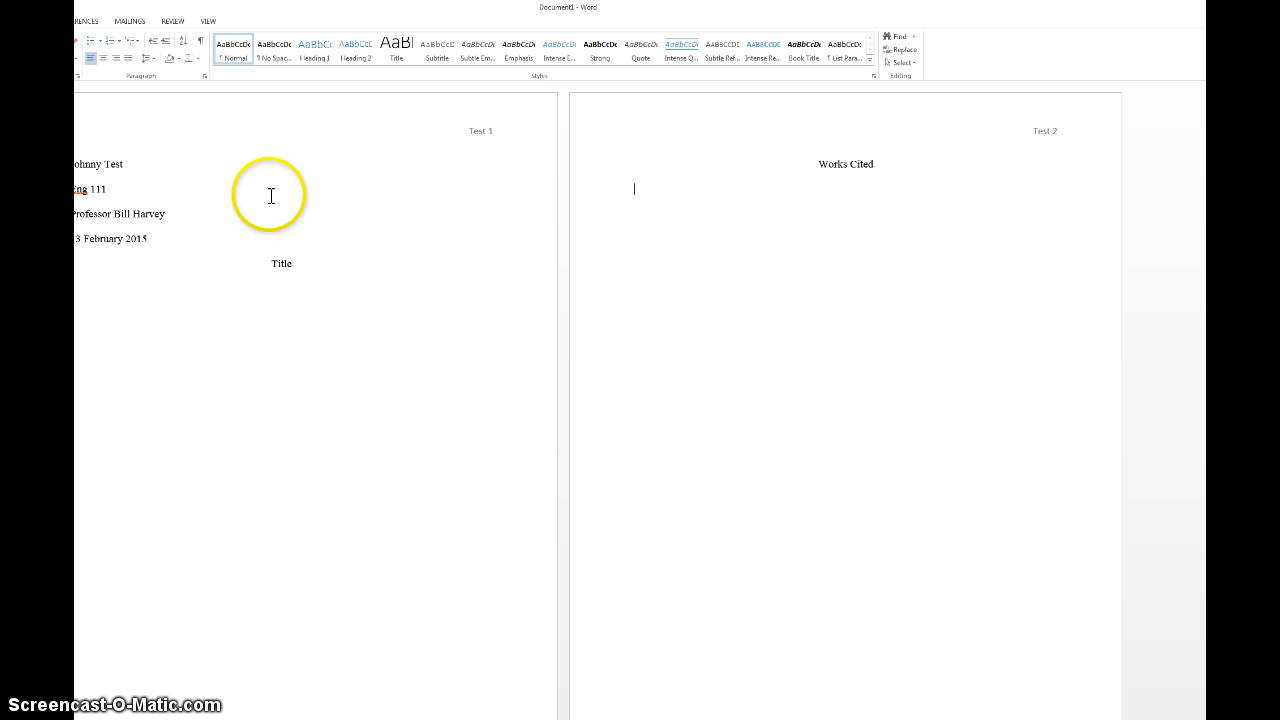
{"action": "mouse_move", "coordinate": [248, 156]}
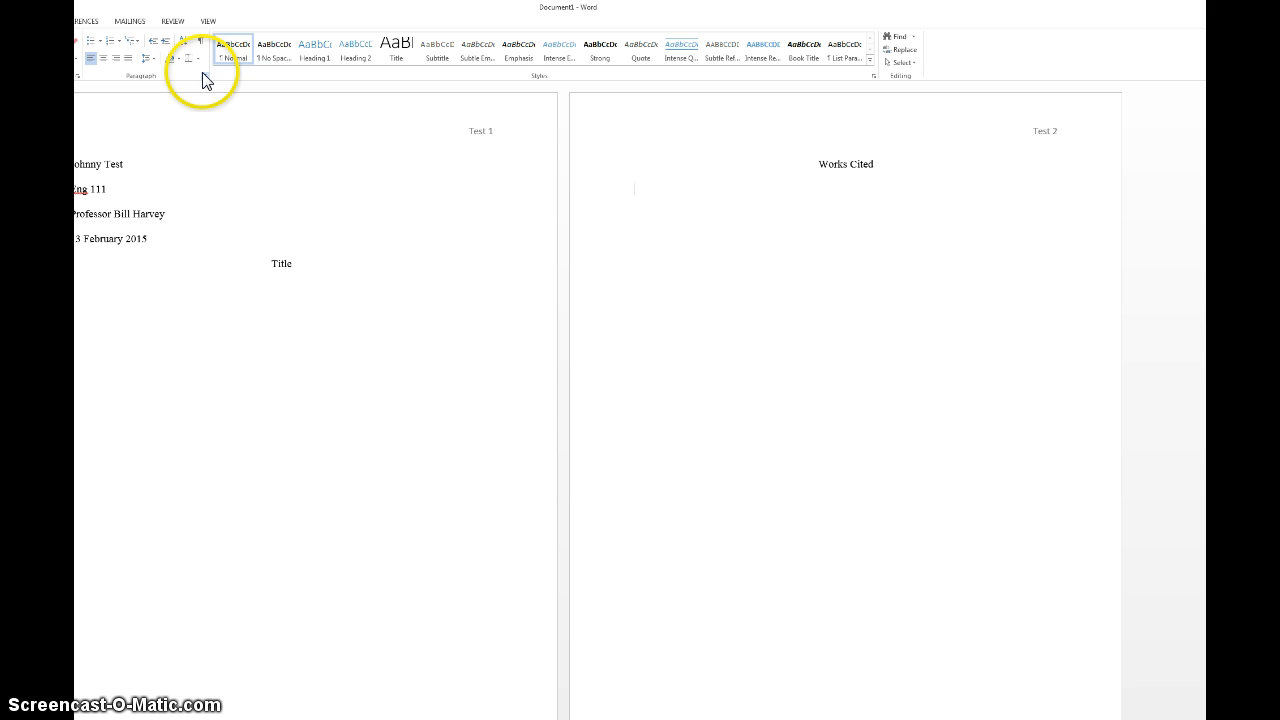
Set Special indentation to Hanging in the Paragraph dialog
{"action": "left_click", "coordinate": [200, 76]}
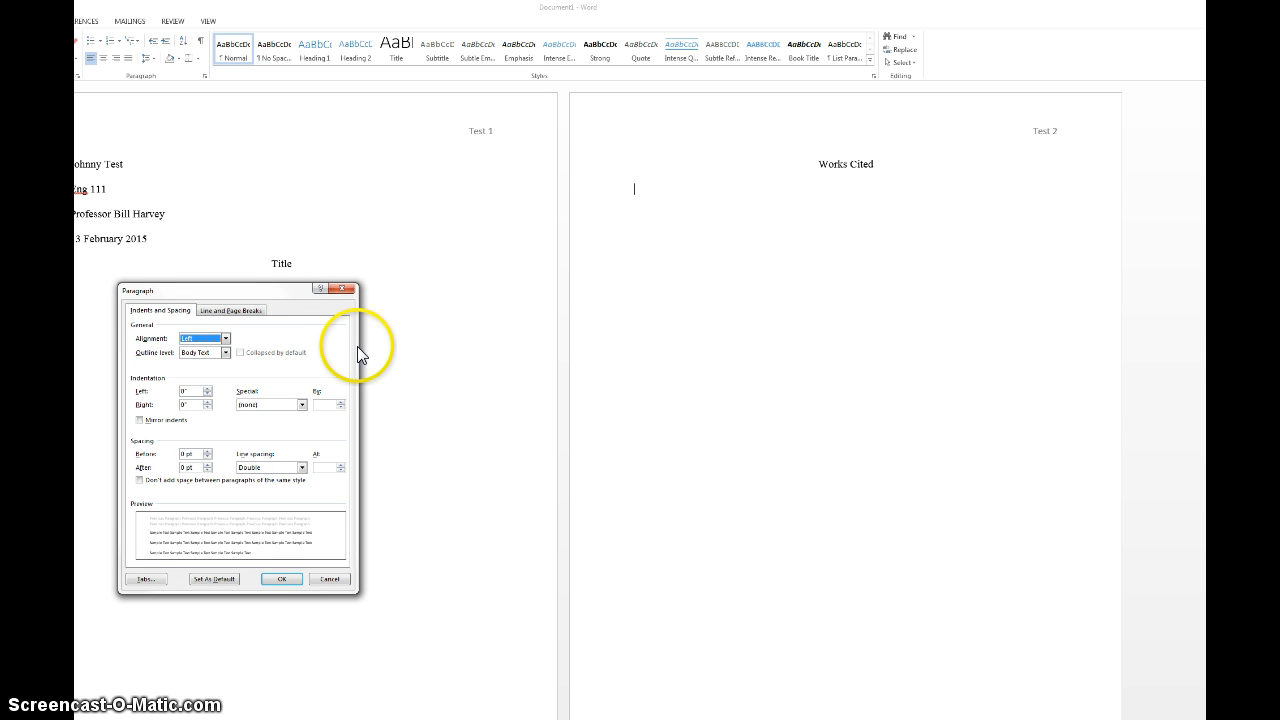
{"action": "mouse_move", "coordinate": [258, 404]}
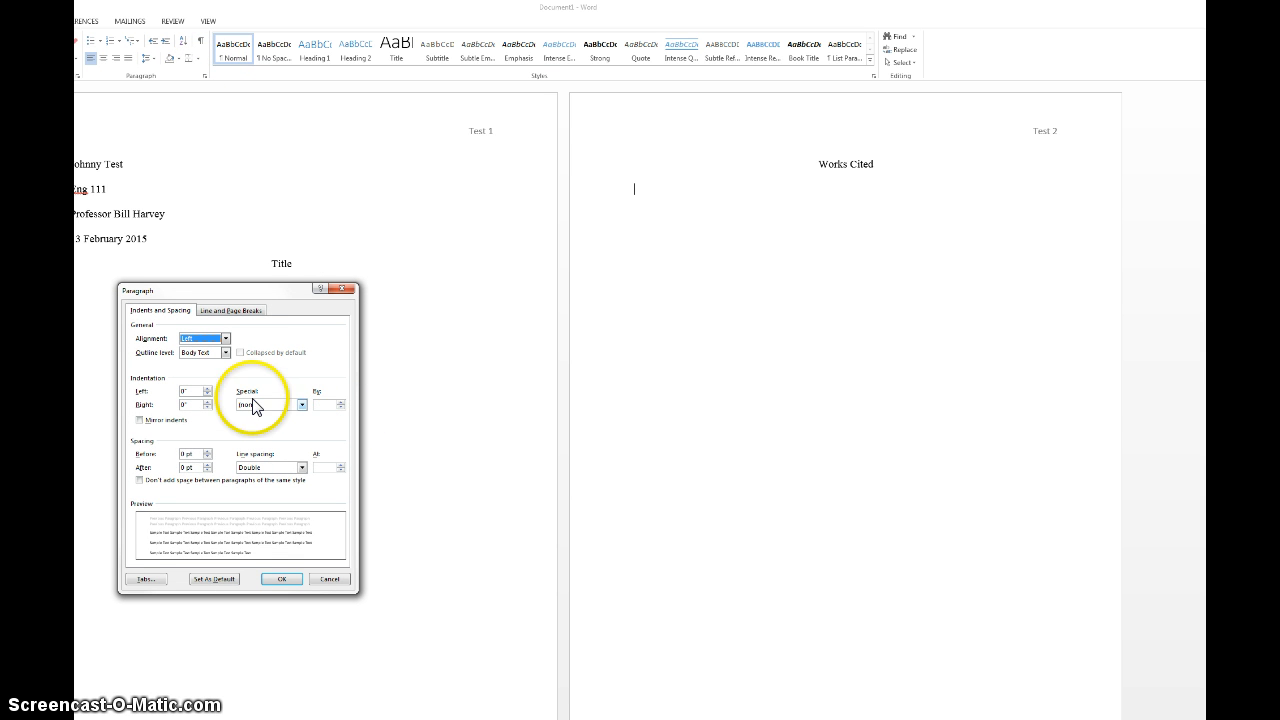
{"action": "left_click", "coordinate": [300, 404]}
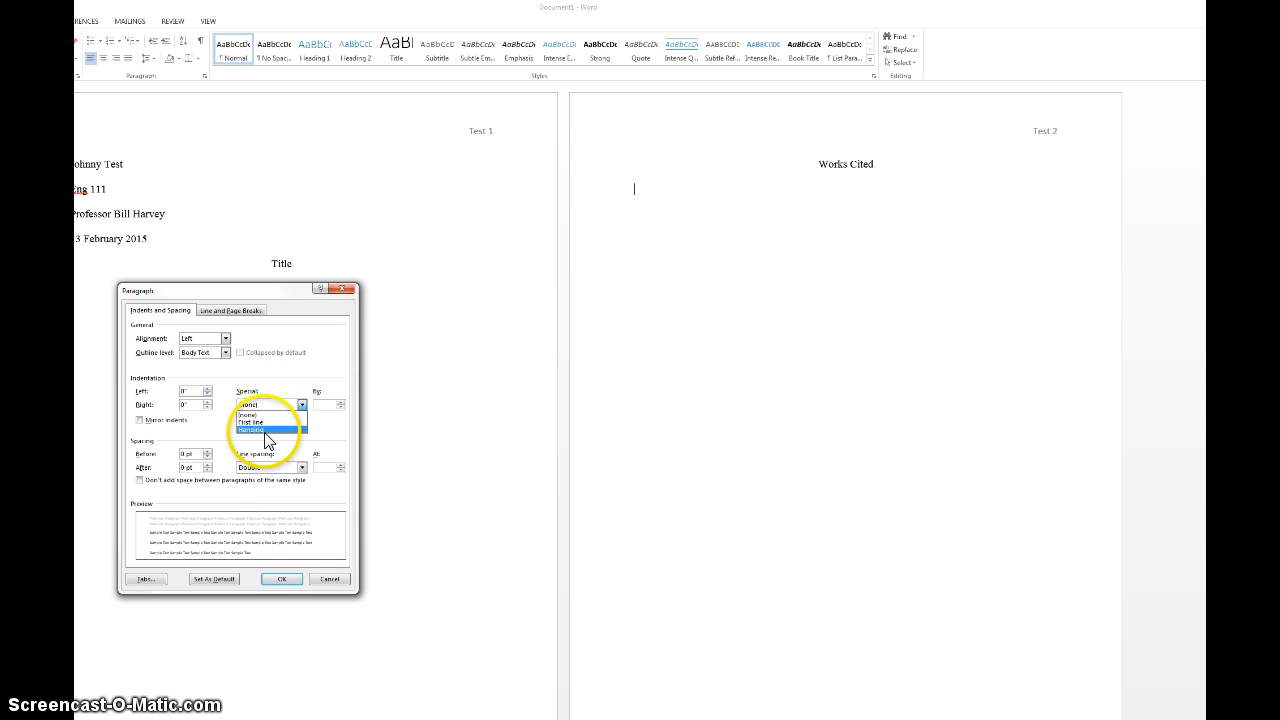
{"action": "left_click", "coordinate": [280, 580]}
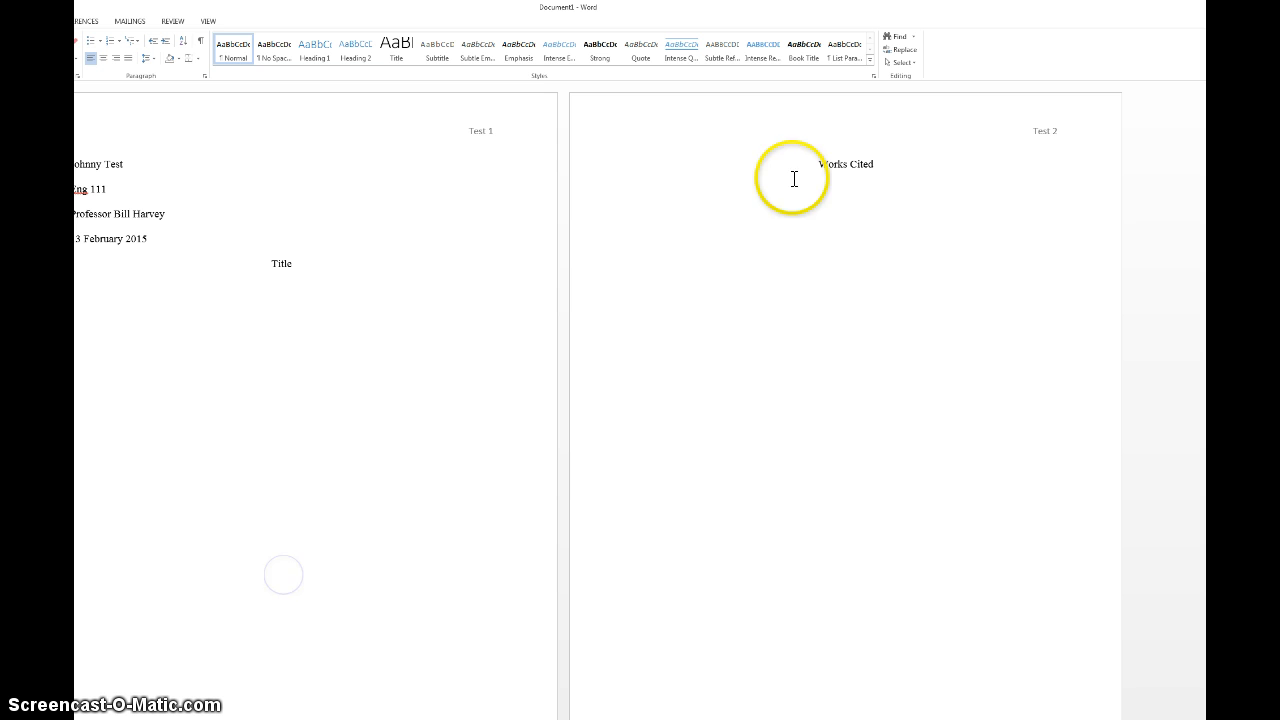
{"action": "mouse_move", "coordinate": [782, 248]}
{"action": "type", "text": "jaksdlfhasjkdlfhssssssssssssssssssssssssssssssssssssssssssssssssssssssssssssssssssssssssssssssss"}
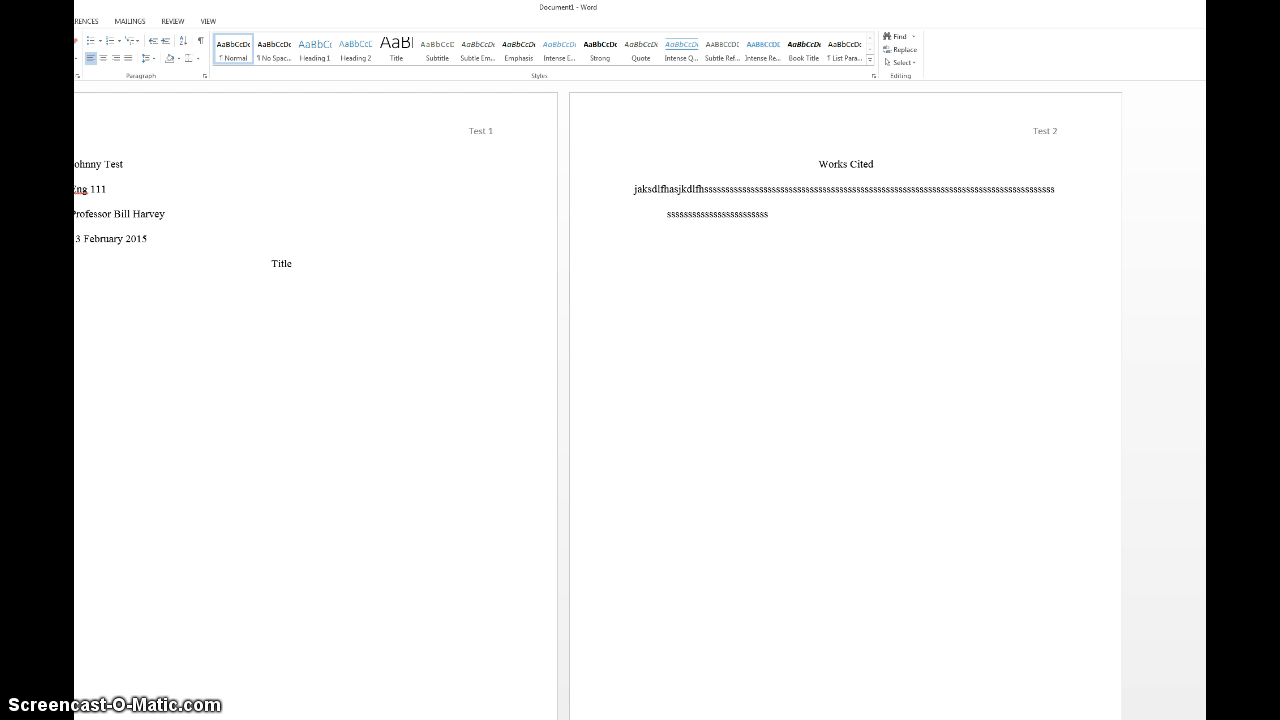
Enter two long placeholder entries to show the hanging indent on wrapped lines
{"action": "type", "text": "ssssssssssssssss"}
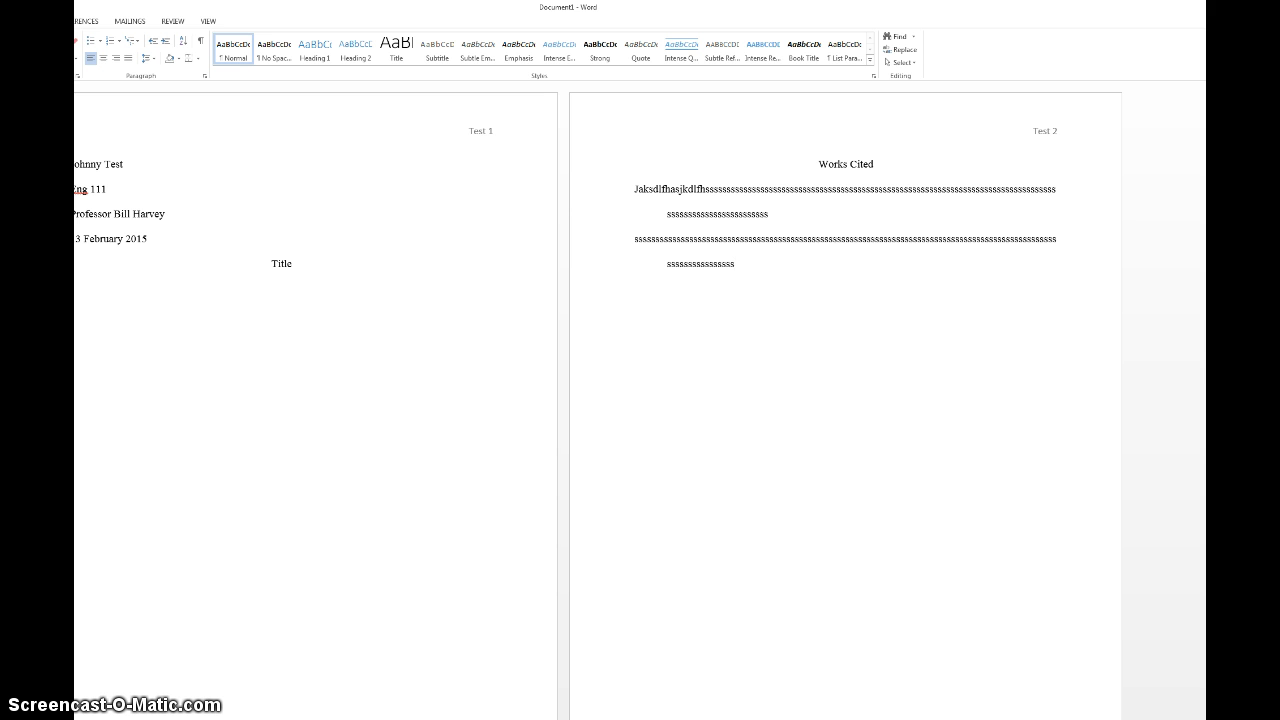
{"action": "left_click", "coordinate": [730, 264]}
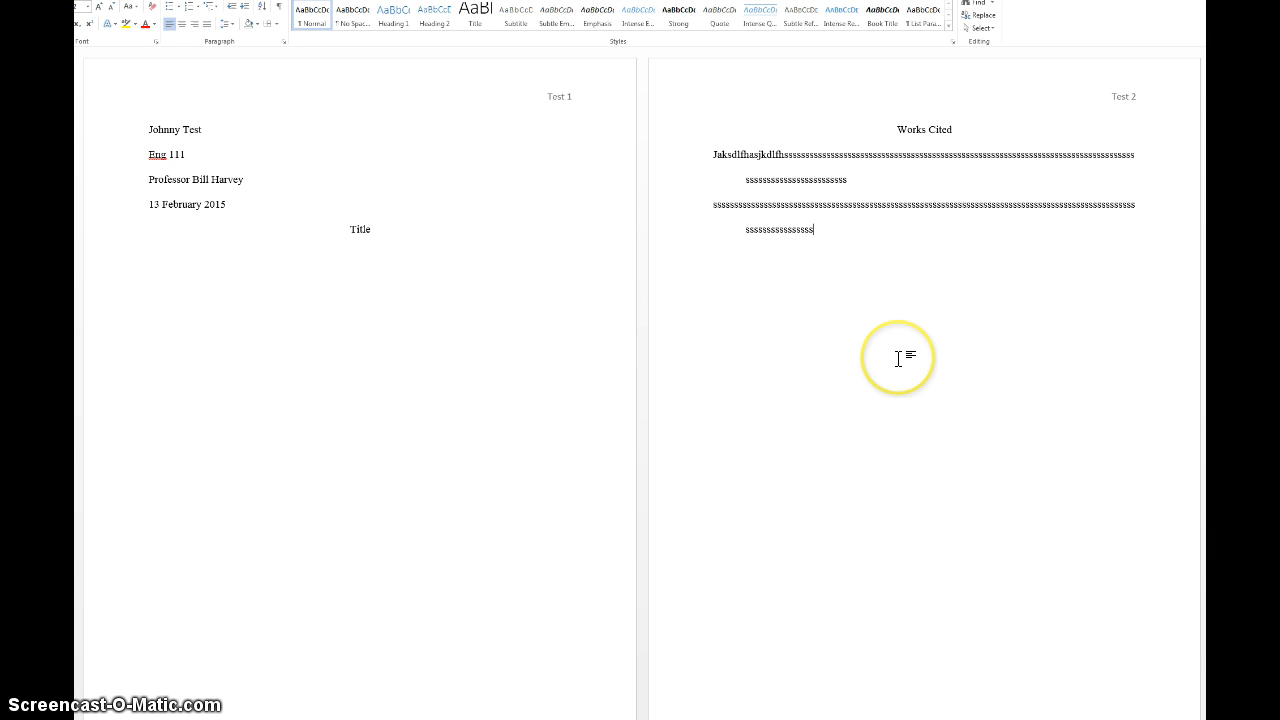
{"action": "mouse_move", "coordinate": [552, 372]}
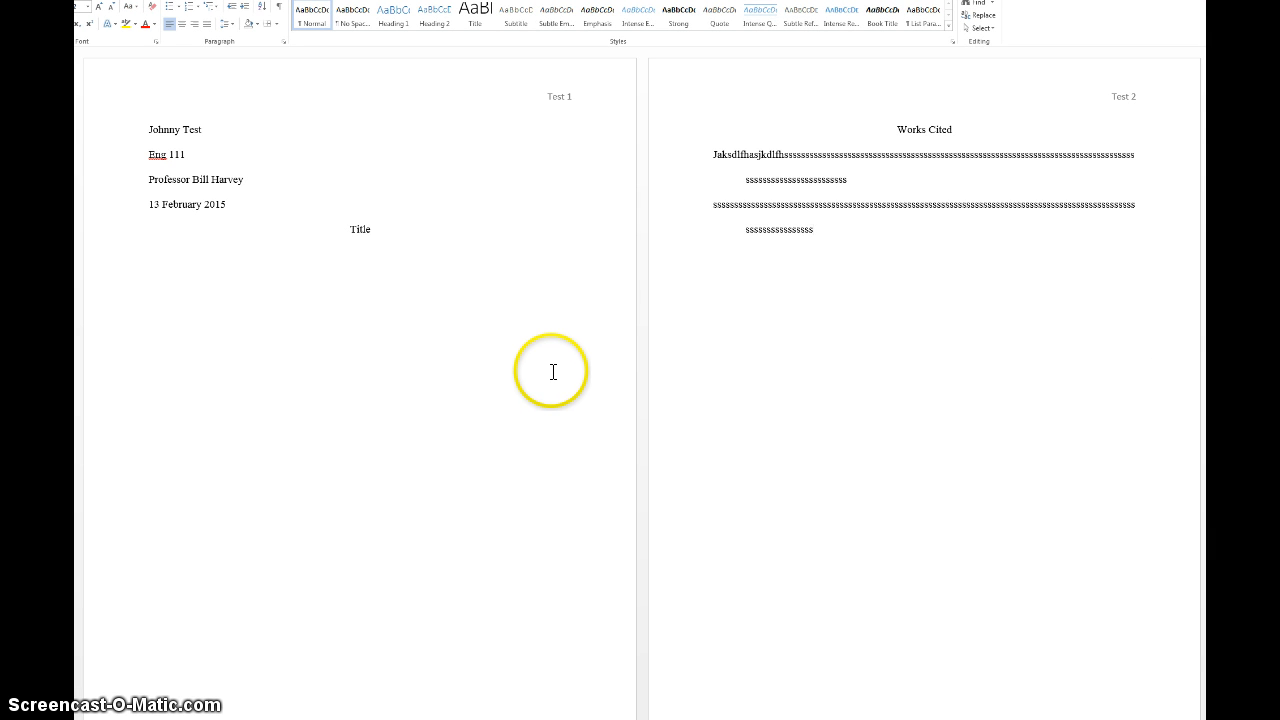
{"action": "mouse_move", "coordinate": [552, 372]}
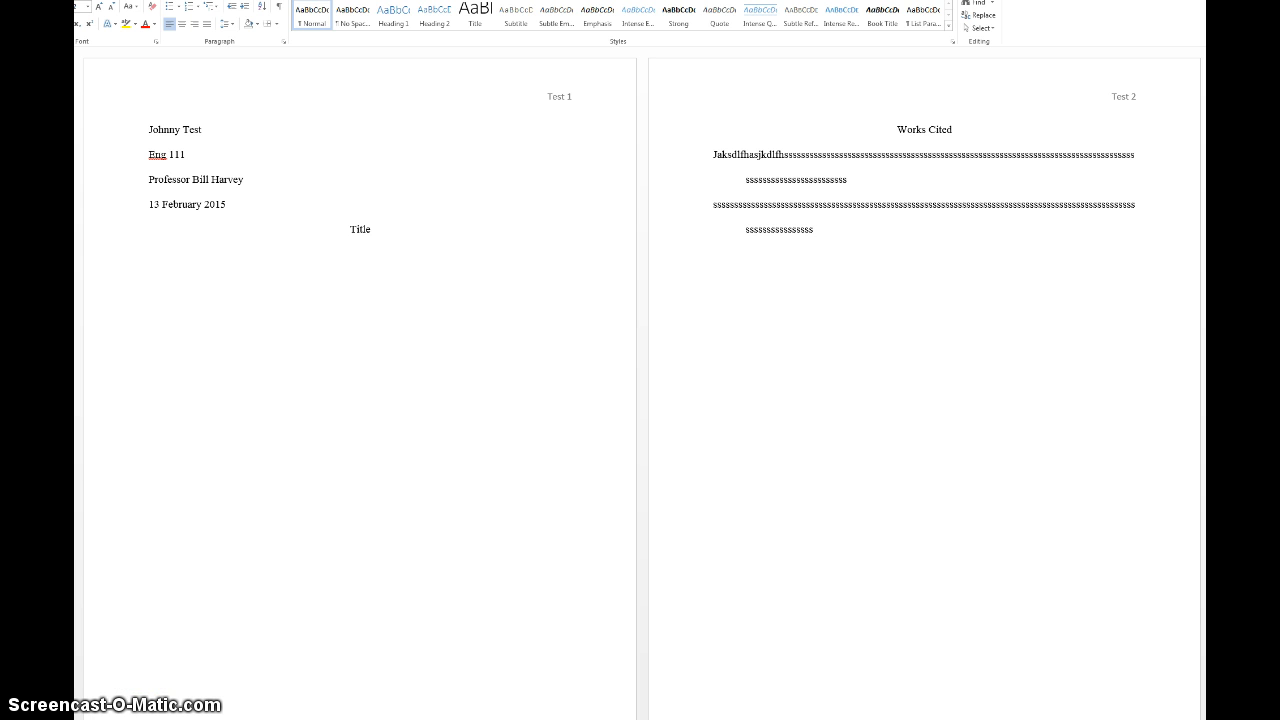